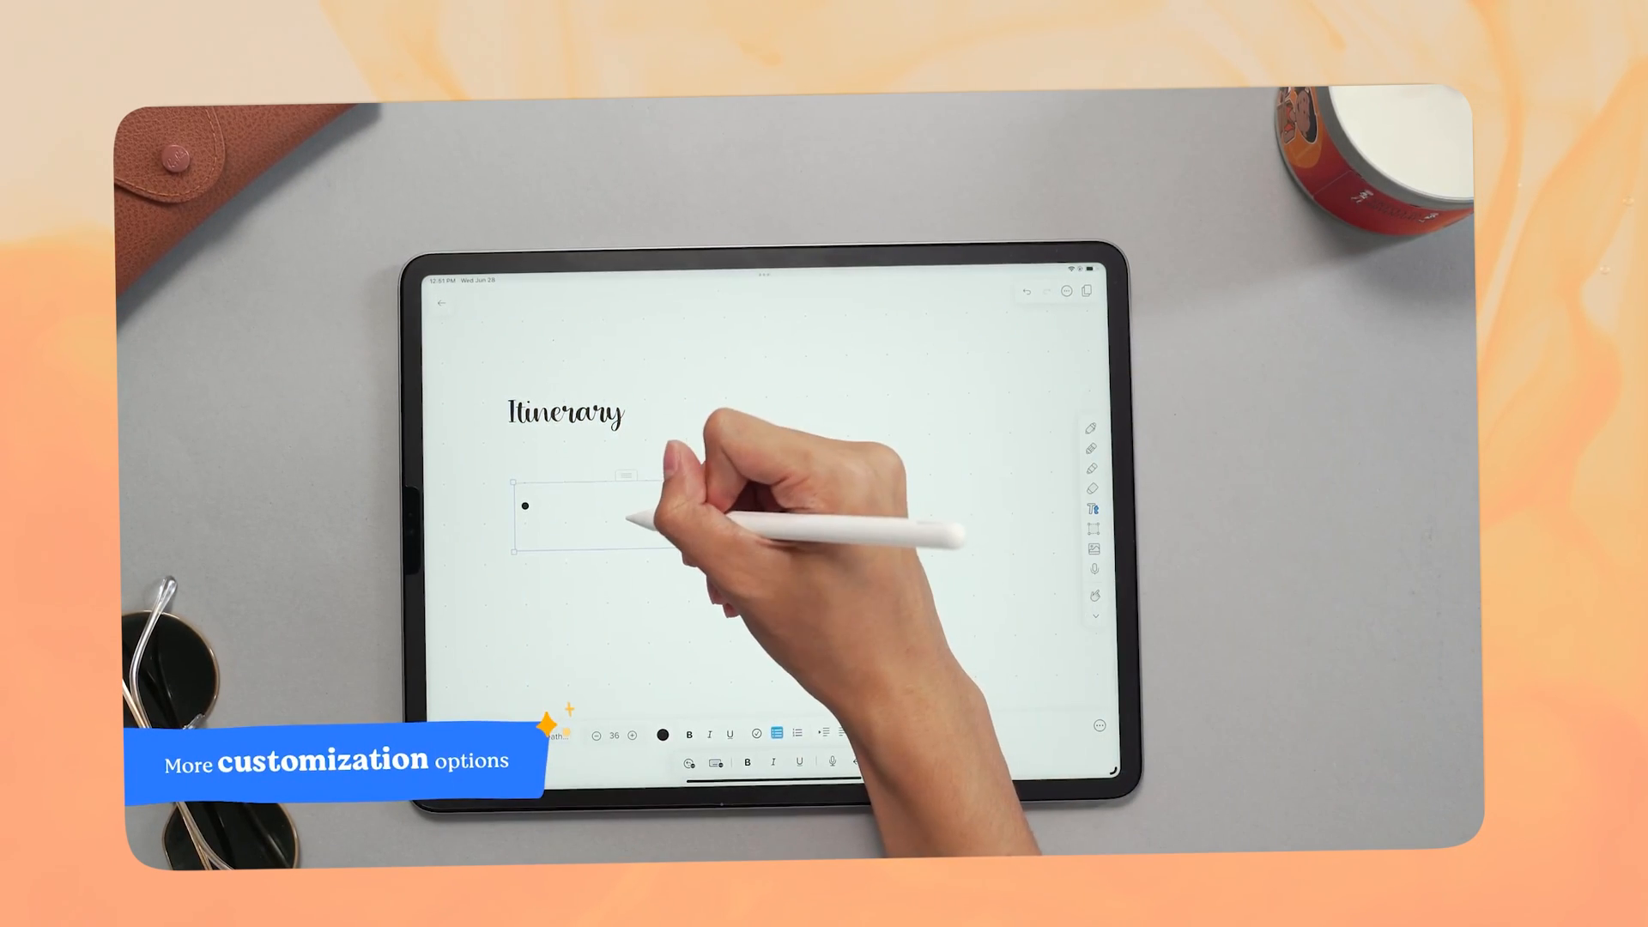
Step: Type 'Day' as the first bulleted item under the Itinerary heading in Goodnotes
type("Day")
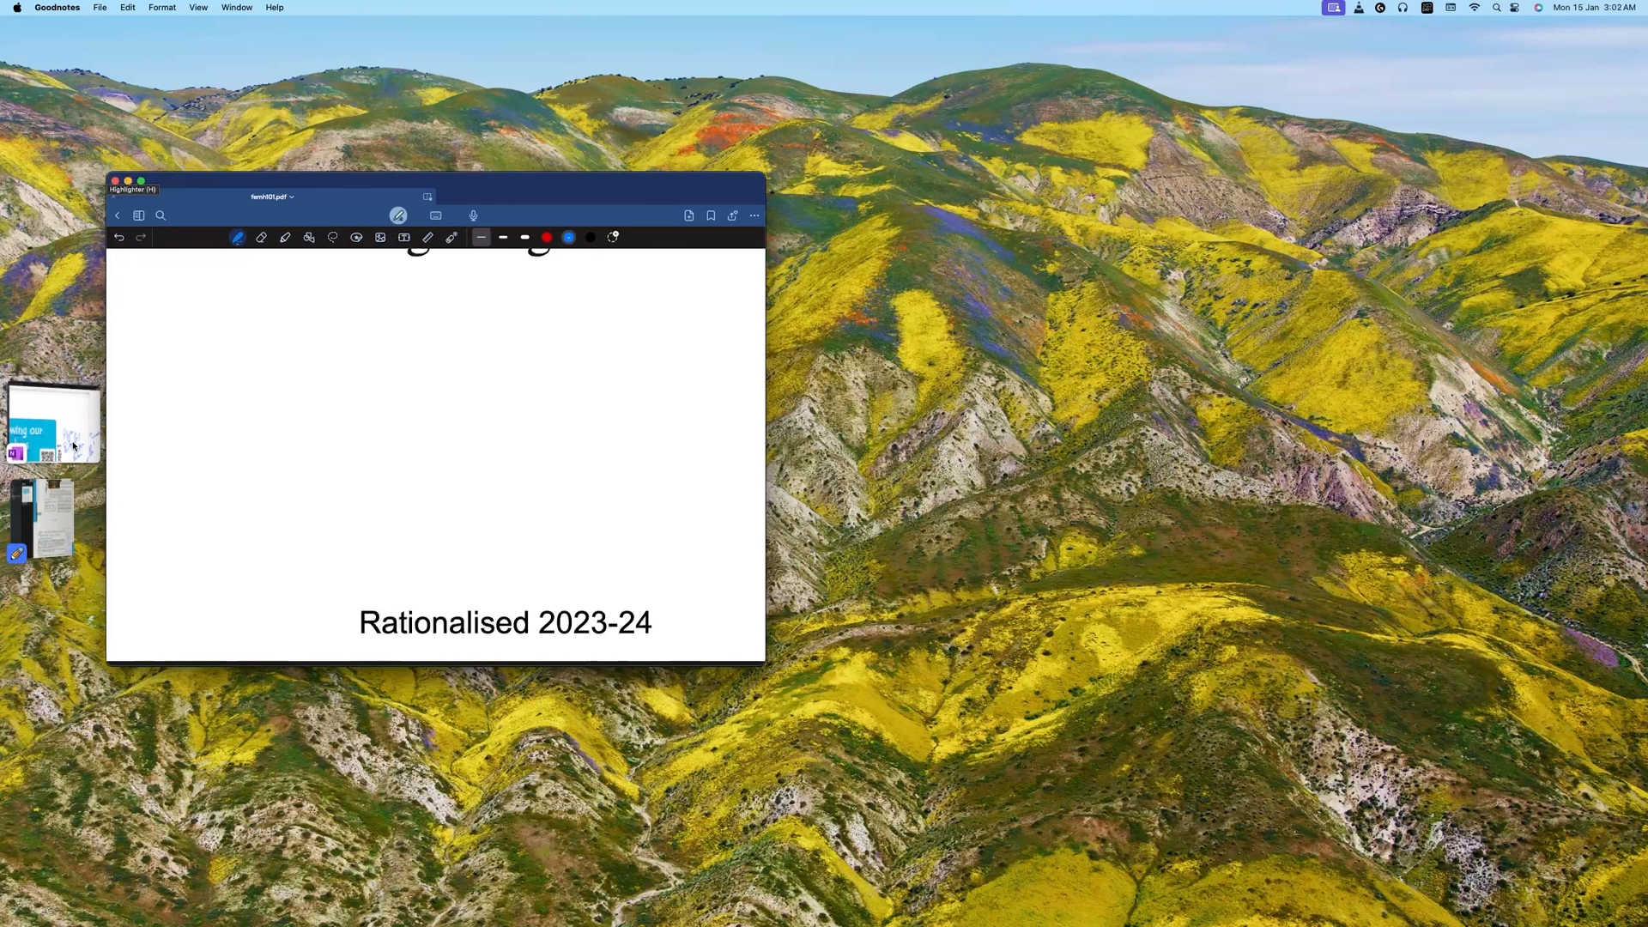
mouse_move(147, 137)
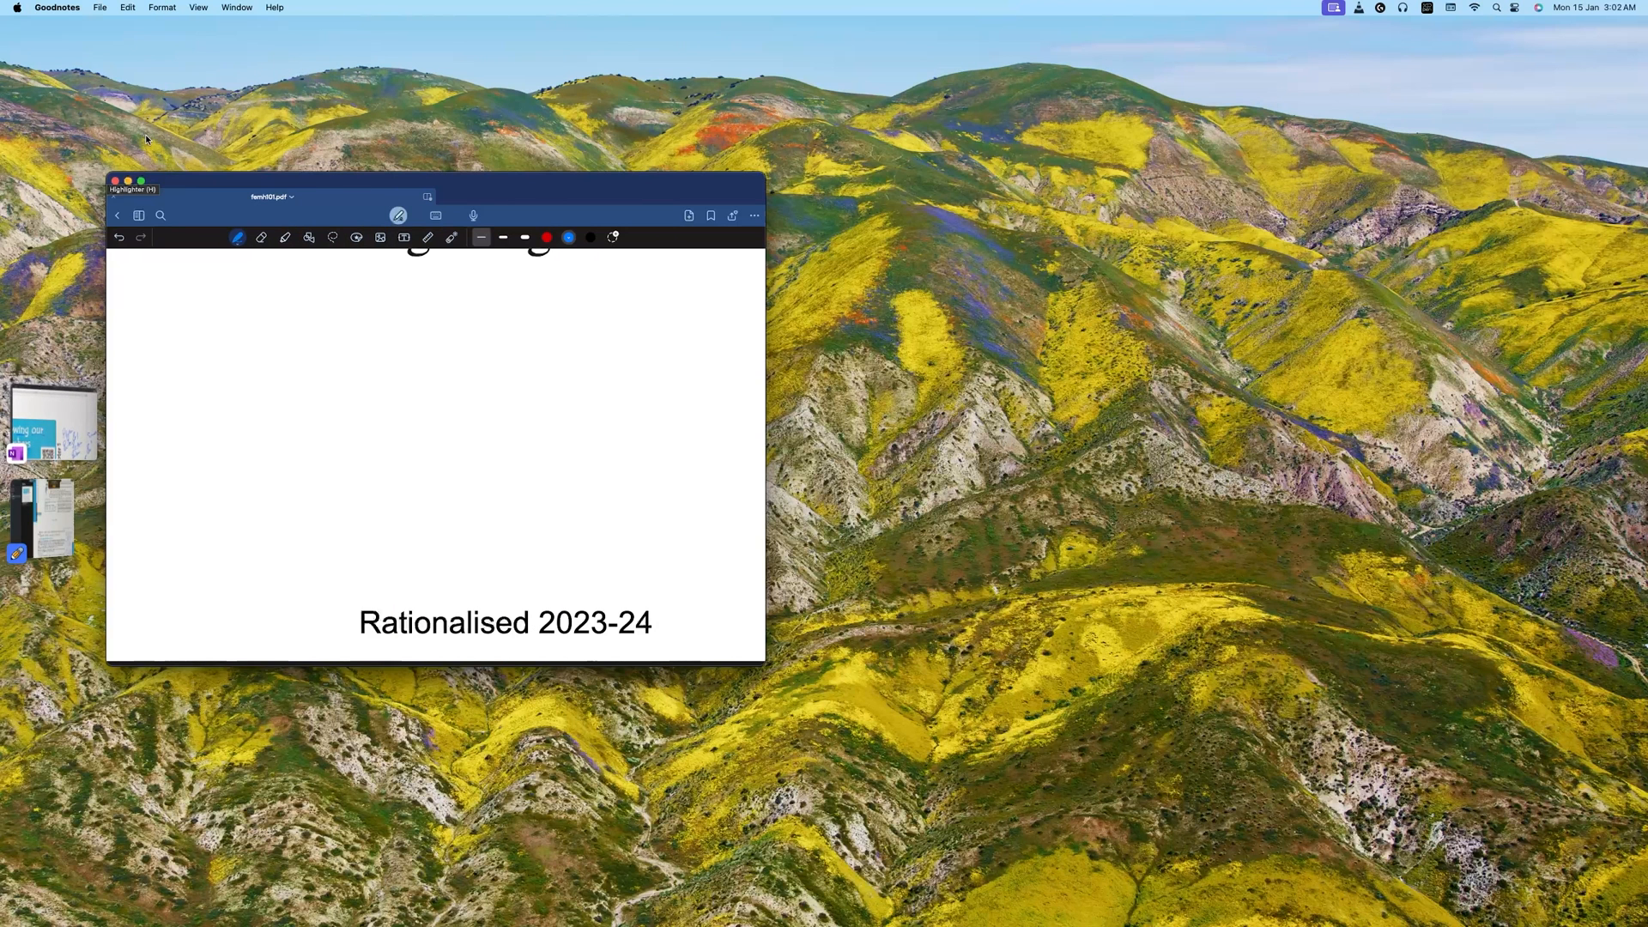
mouse_move(521, 177)
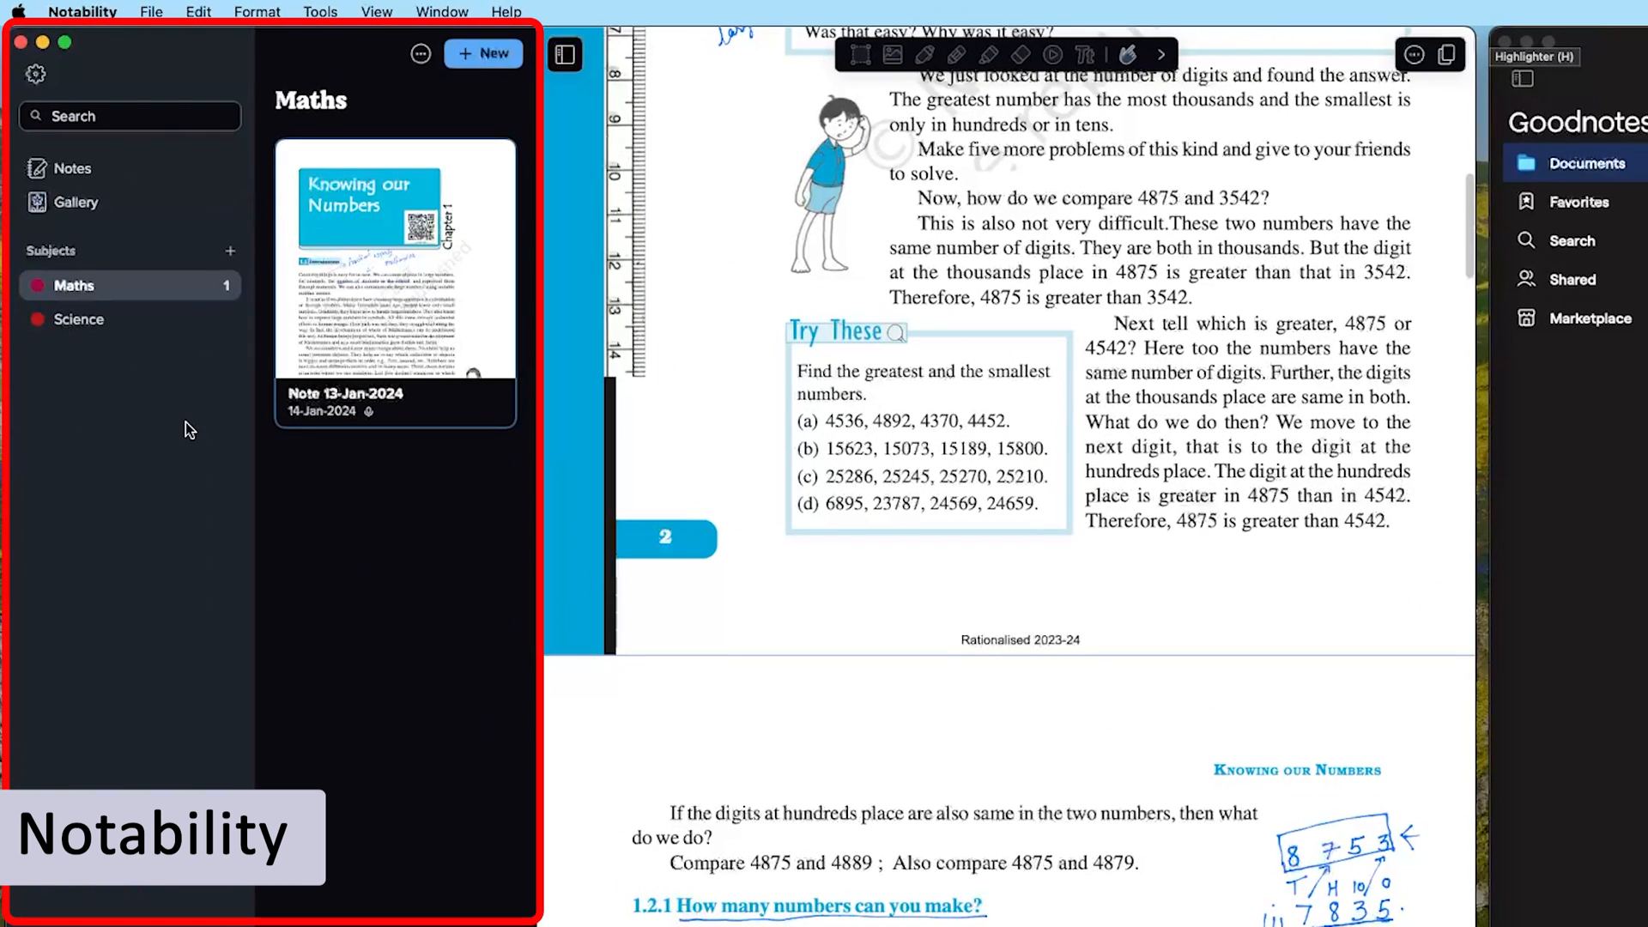
Step: Switch Notability's sidebar from Maths to Notes, listing all five notes
left_click(72, 168)
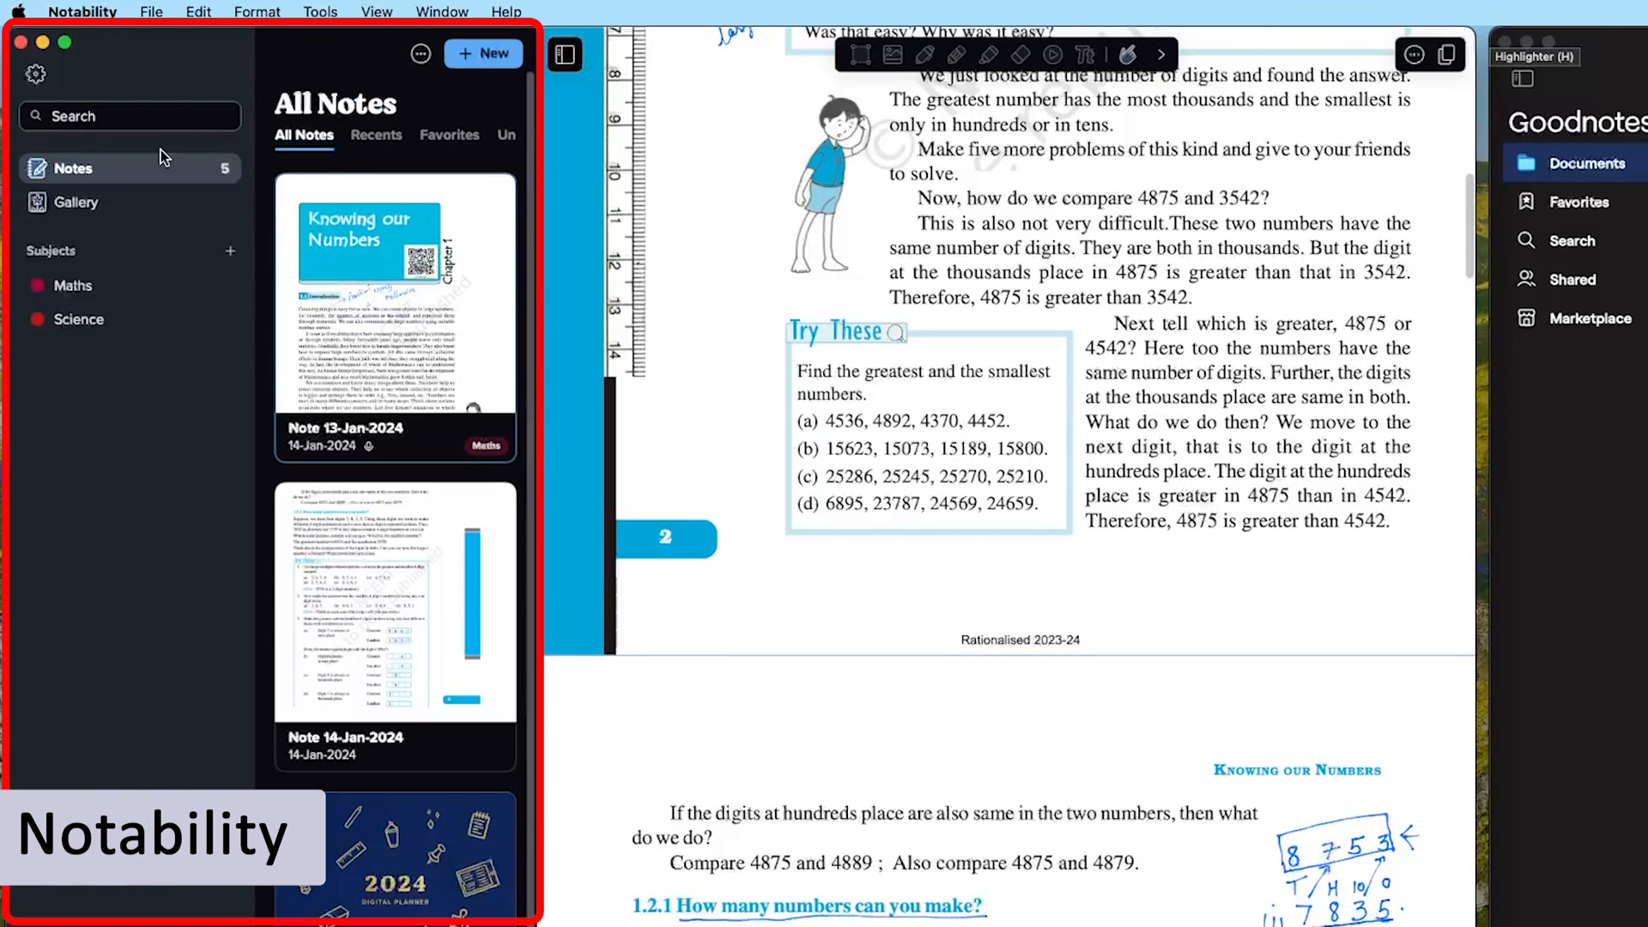
mouse_move(530, 134)
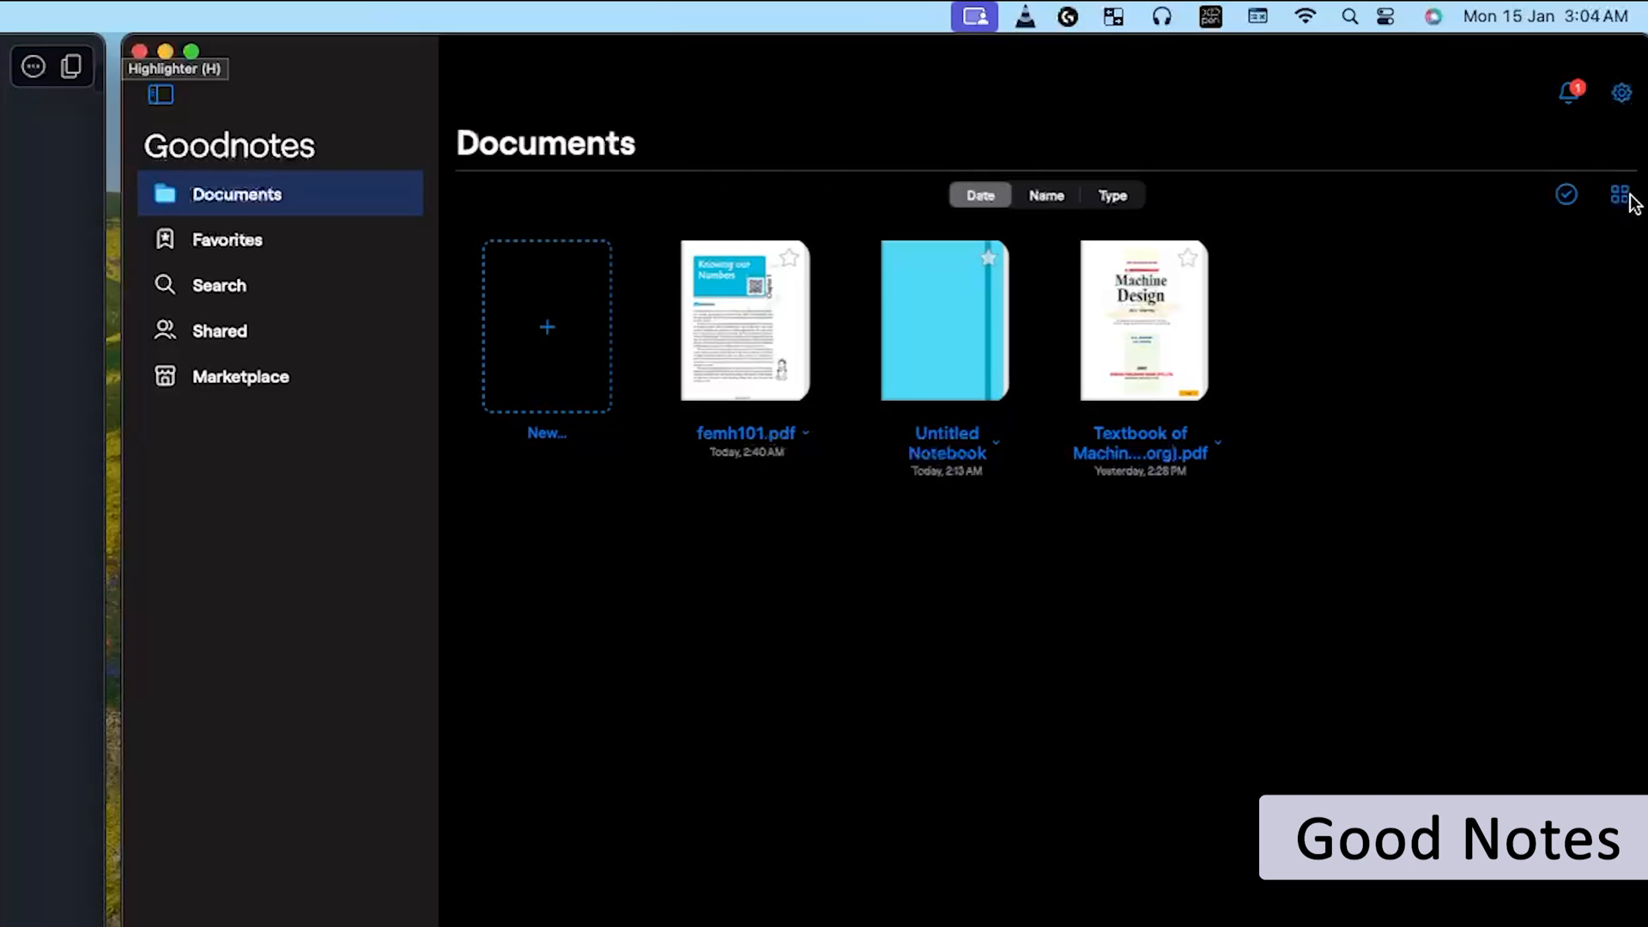
Step: Toggle list view and back, then sort Goodnotes documents by name, then by type
left_click(1620, 194)
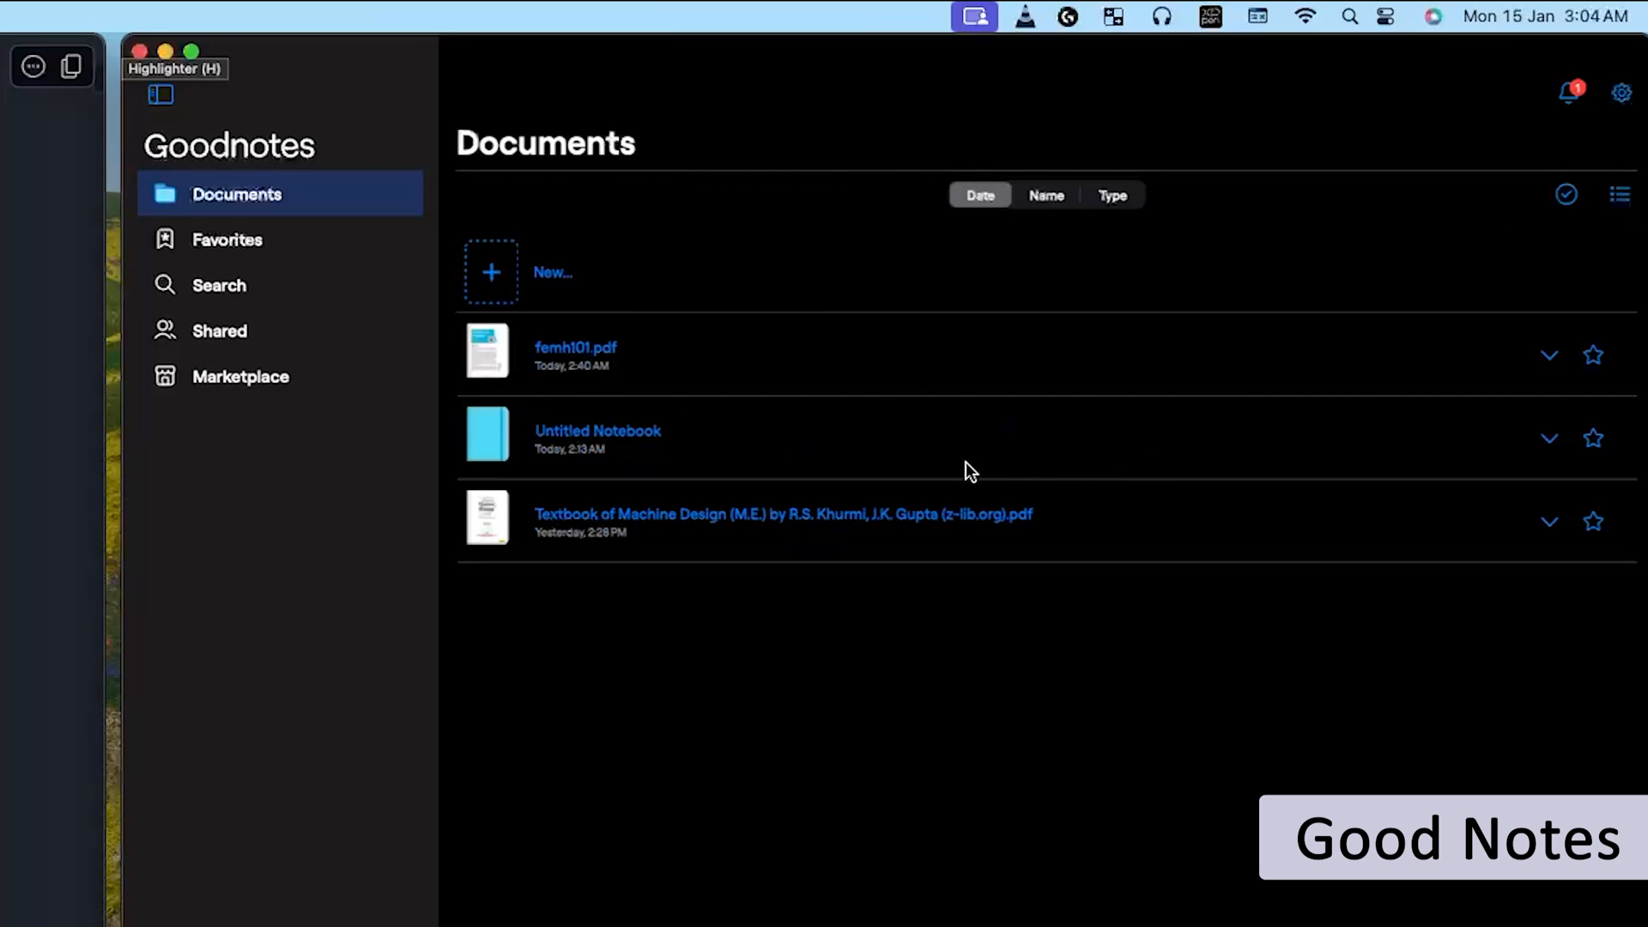
left_click(1620, 195)
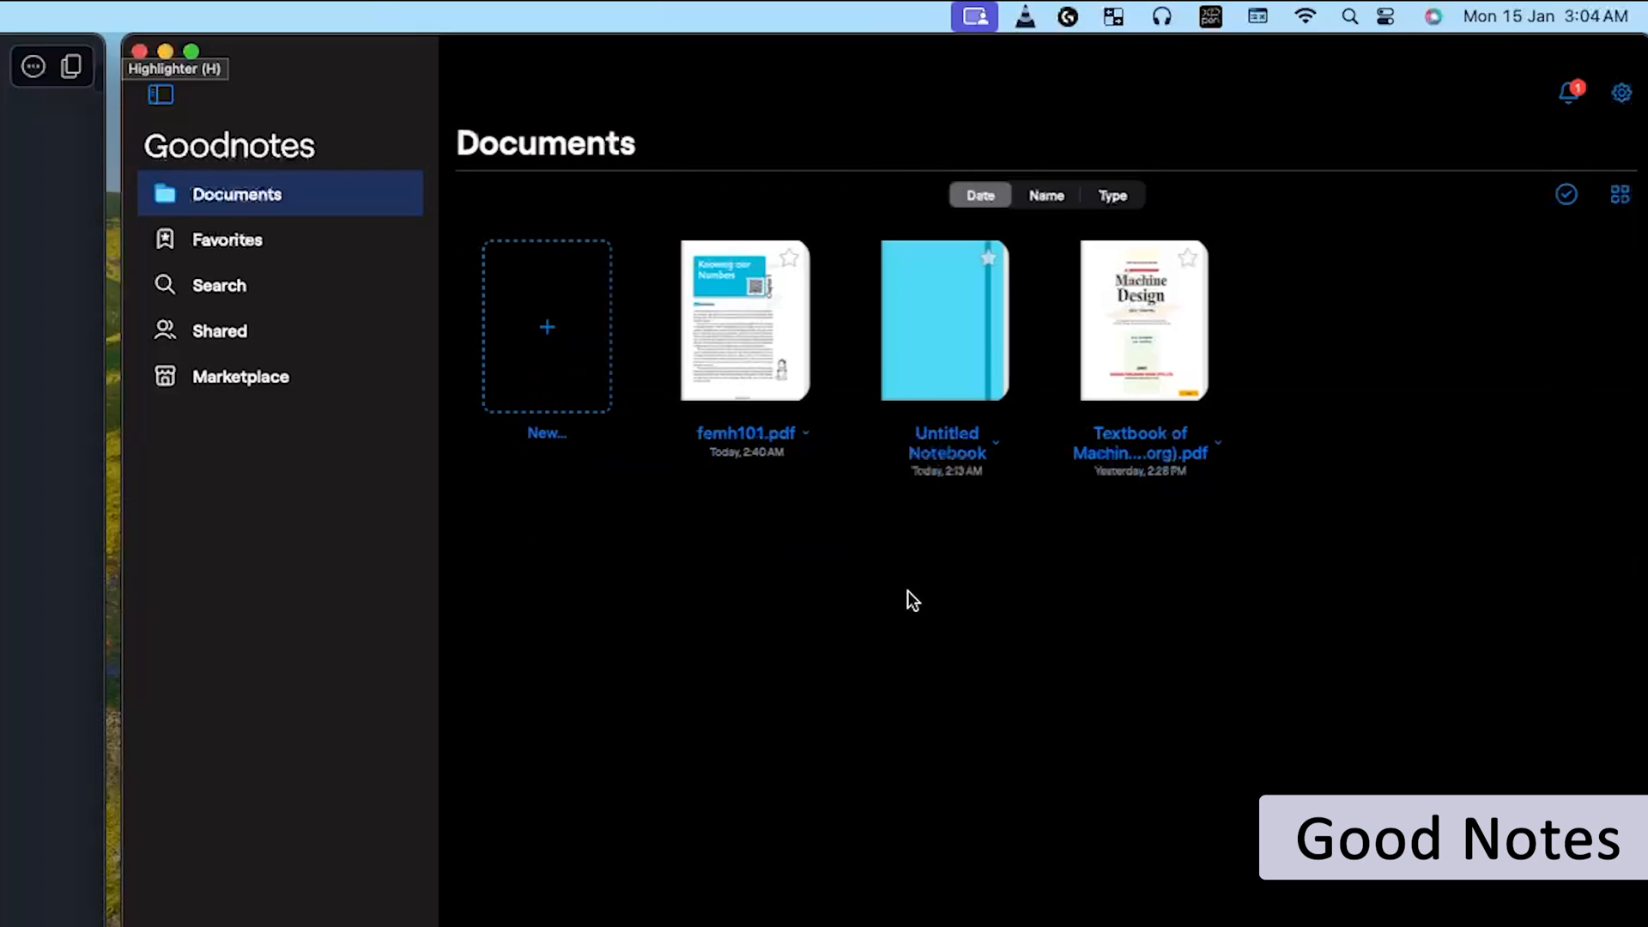
left_click(1045, 196)
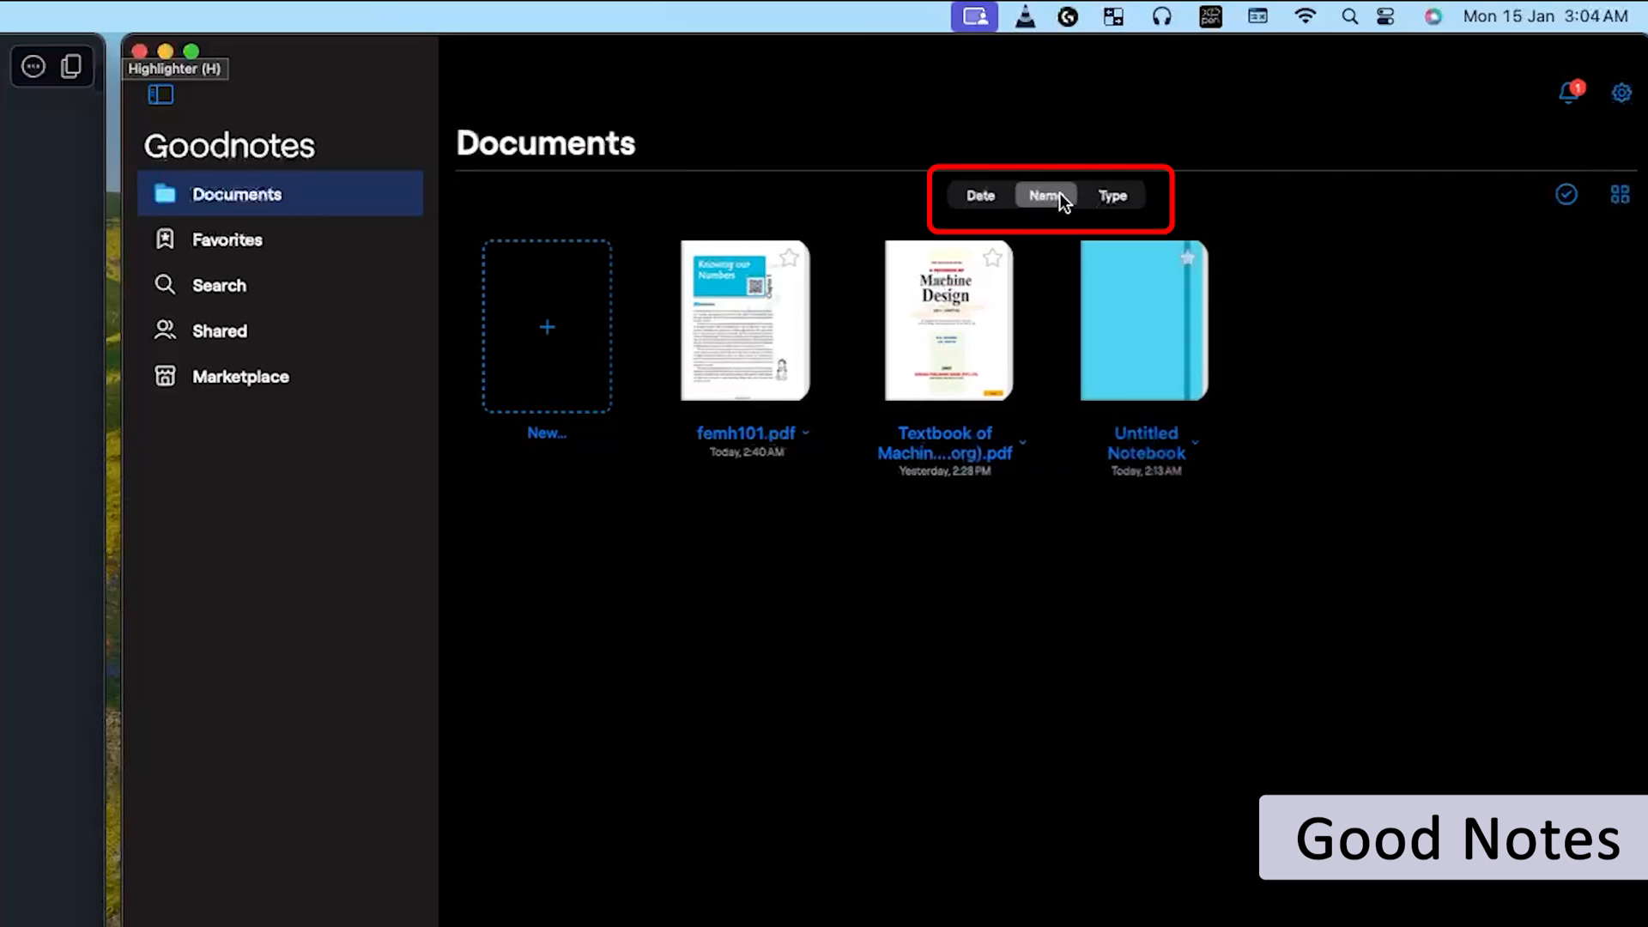
left_click(1112, 196)
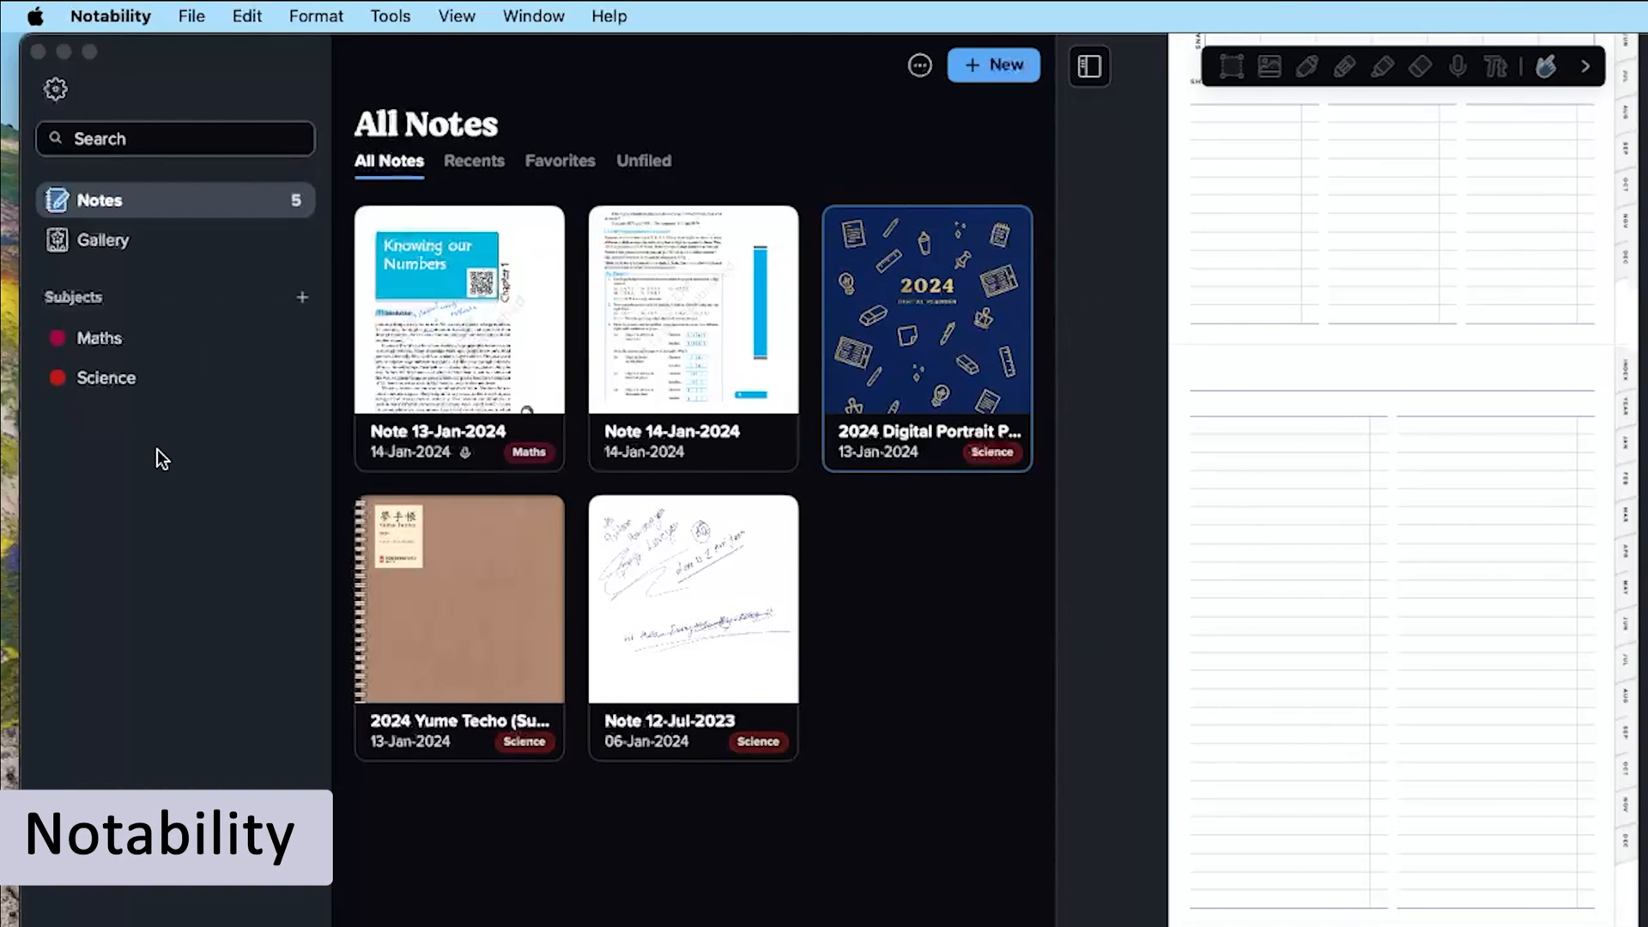
Step: Add an Engineering divider to Subjects, then show the Maths subject's textbook note
left_click(301, 298)
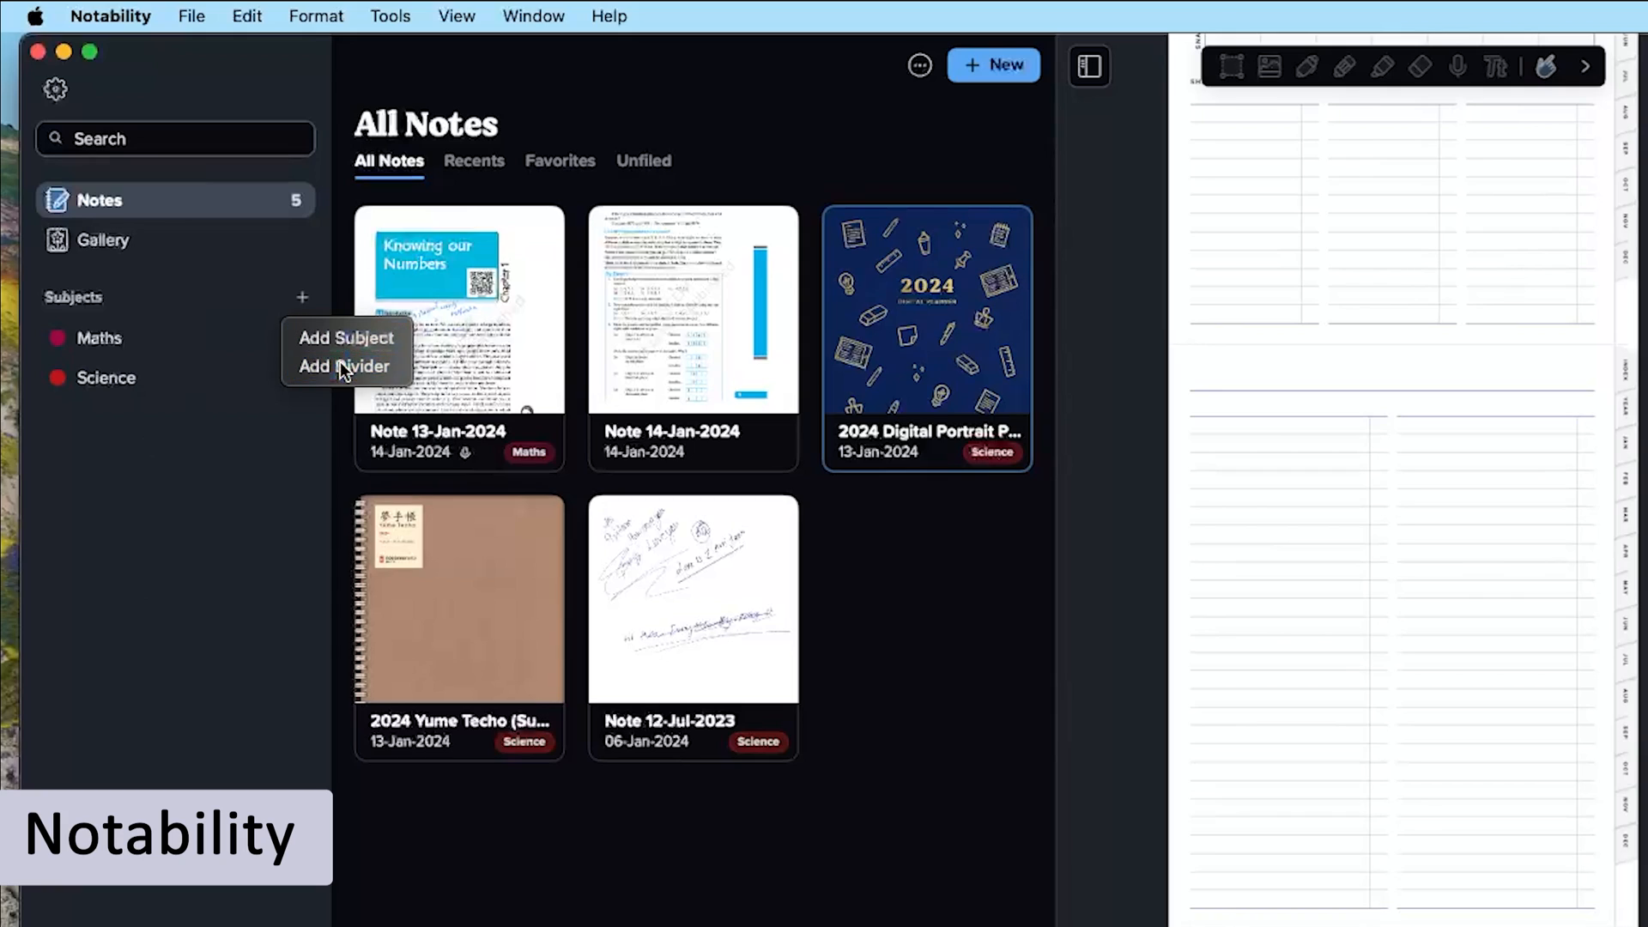
left_click(345, 338)
type("Enginne")
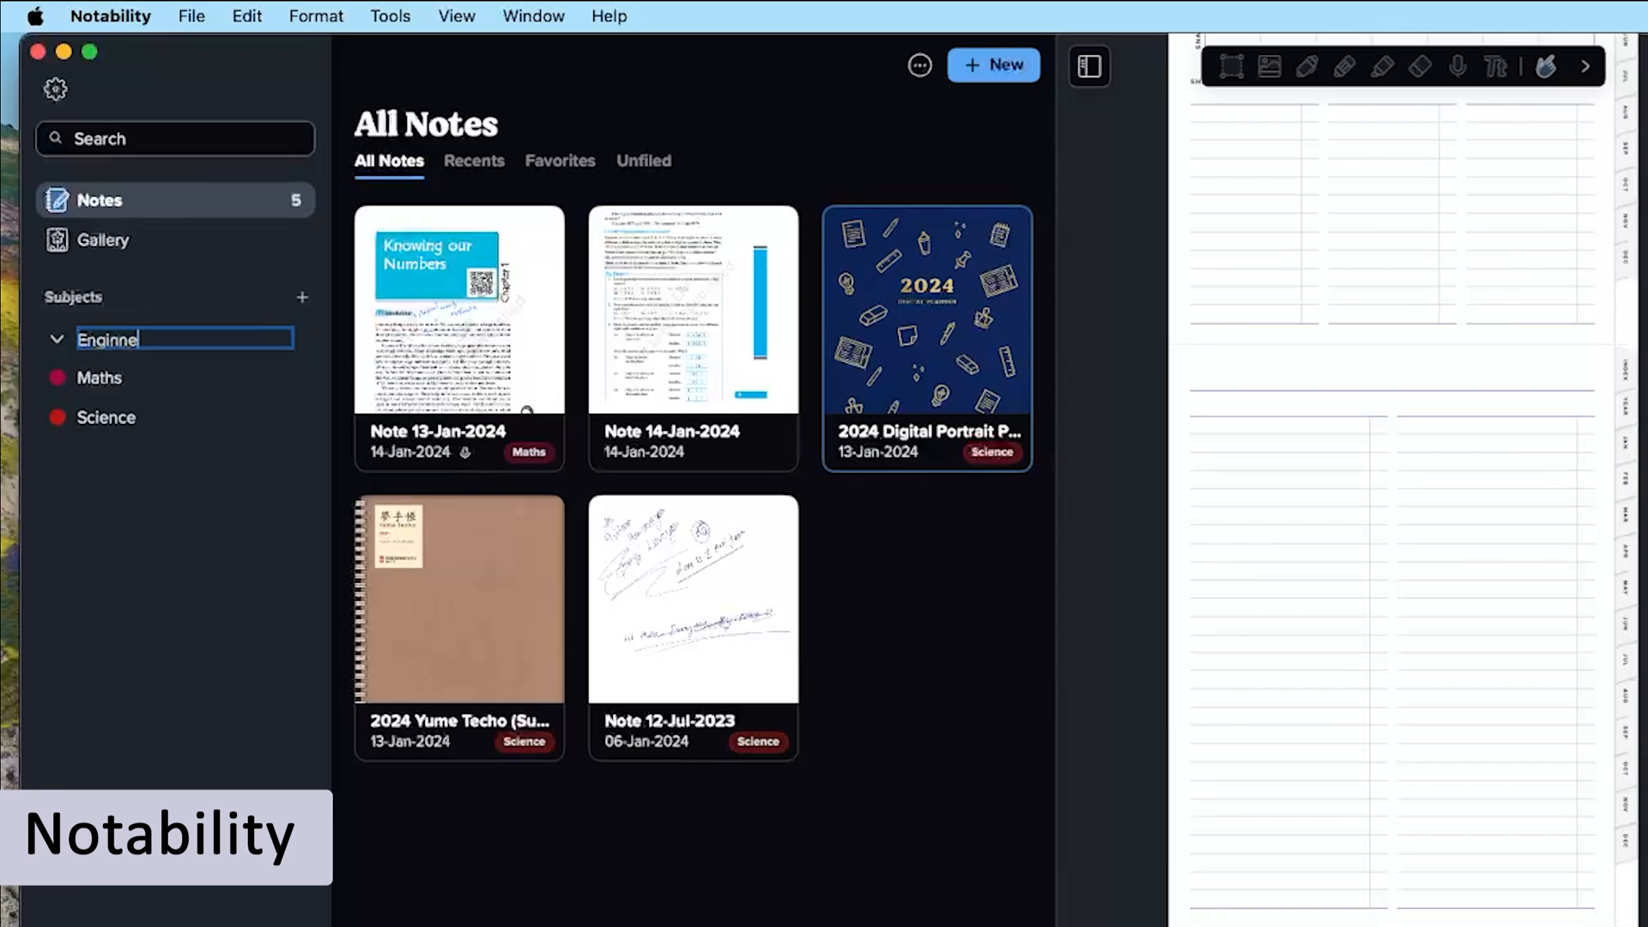
type("rind")
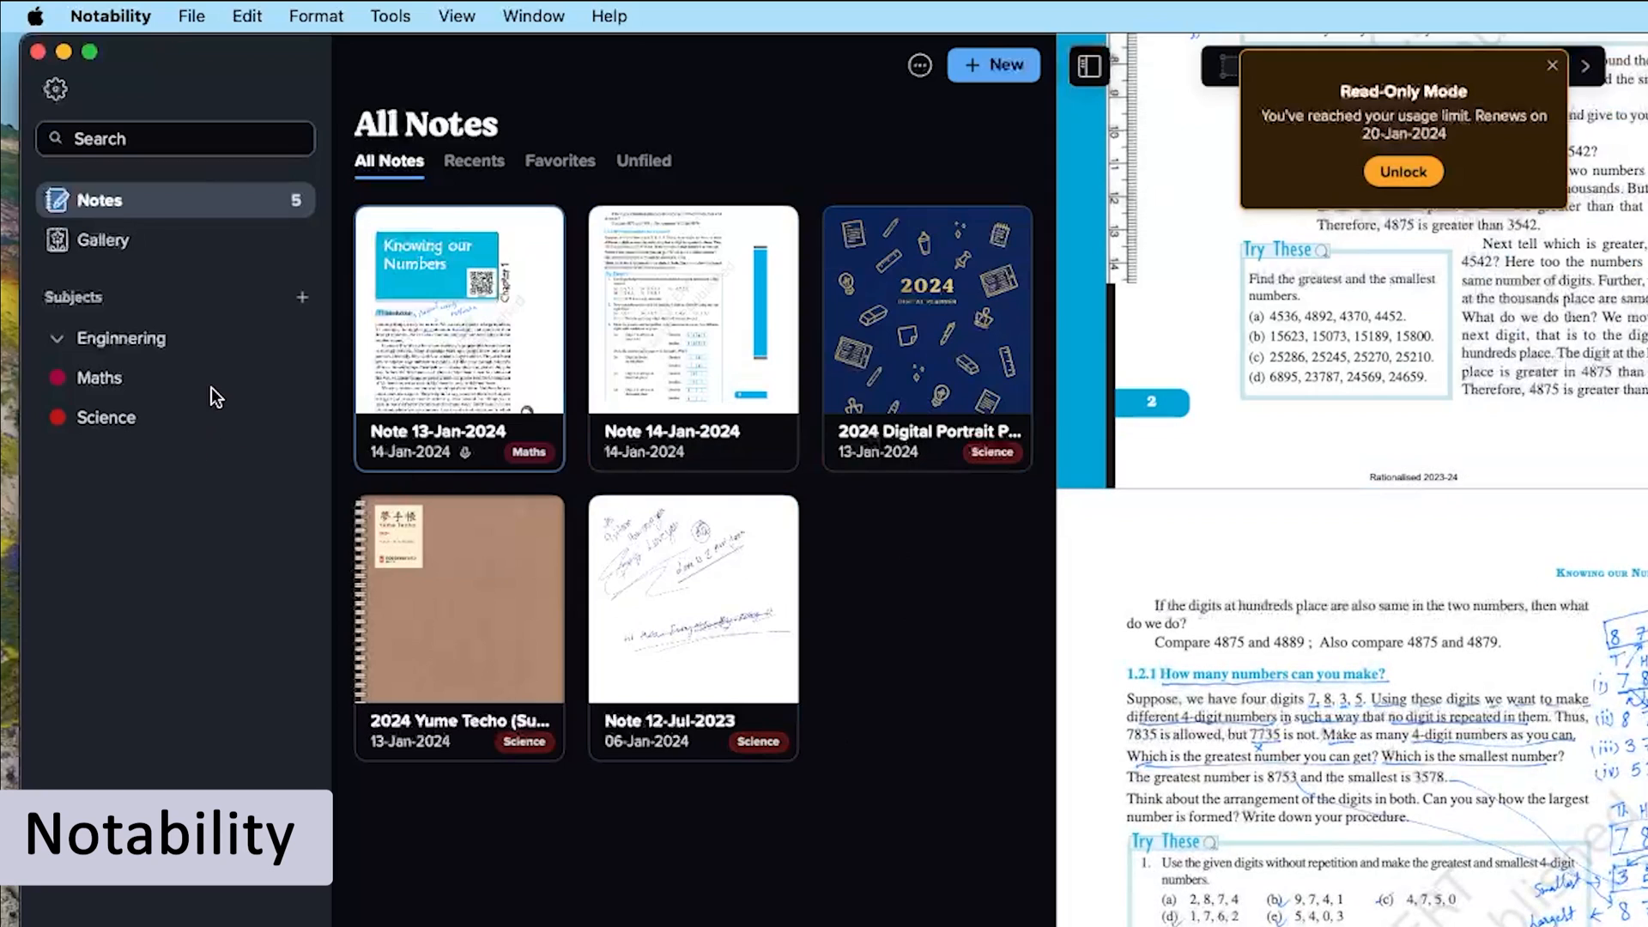
left_click(100, 377)
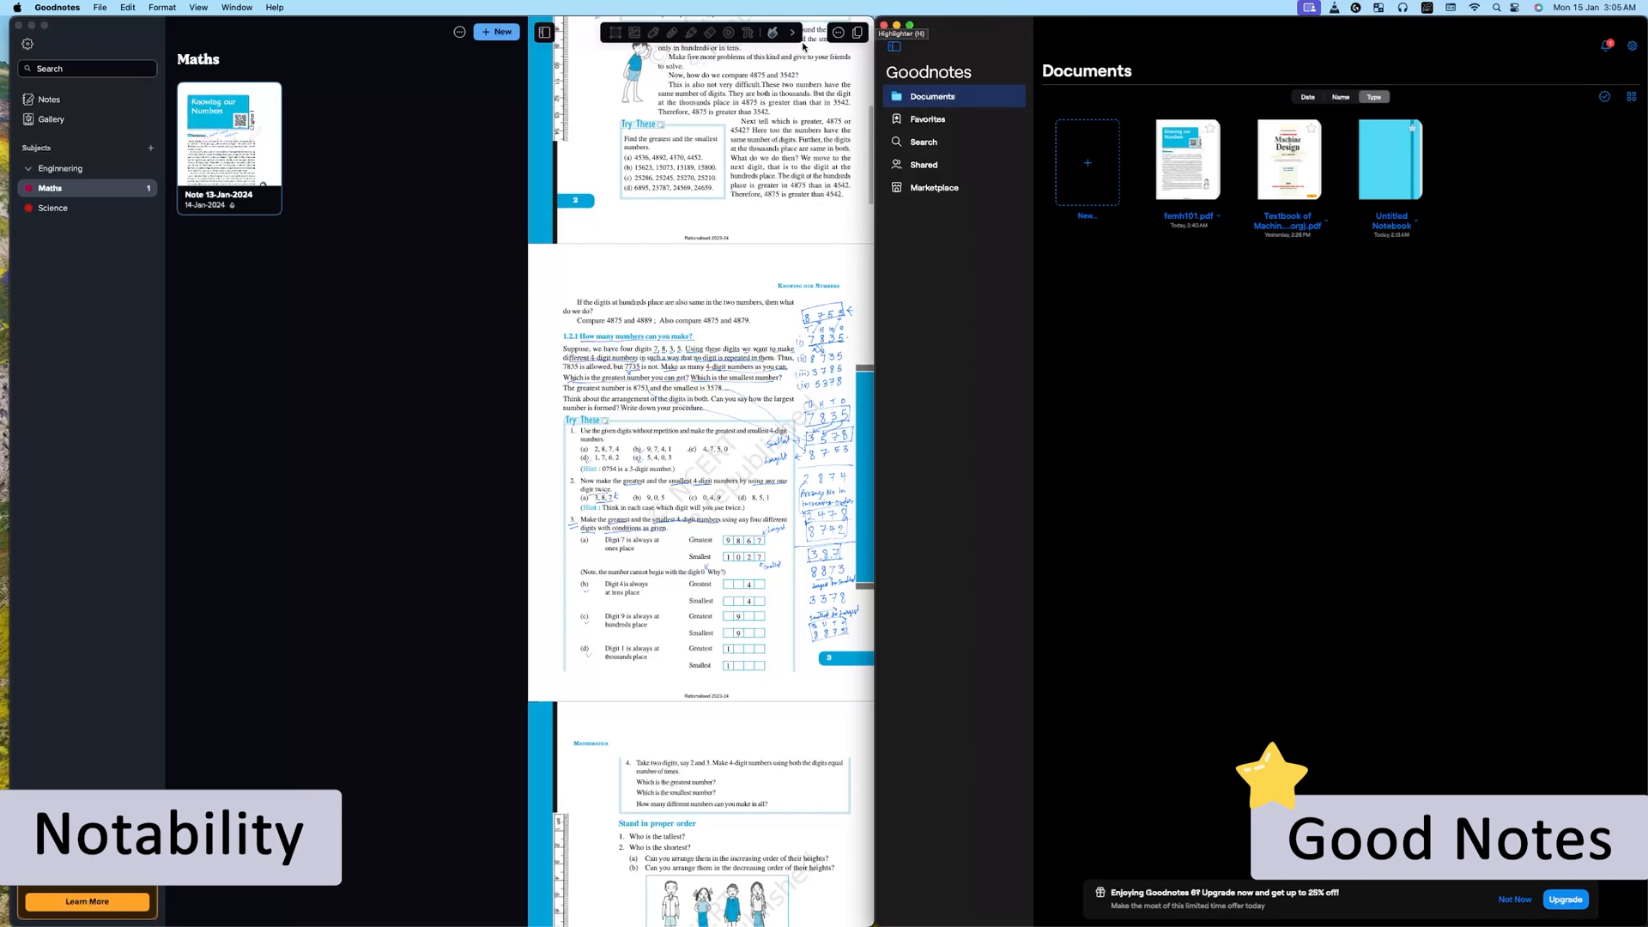
mouse_move(275, 61)
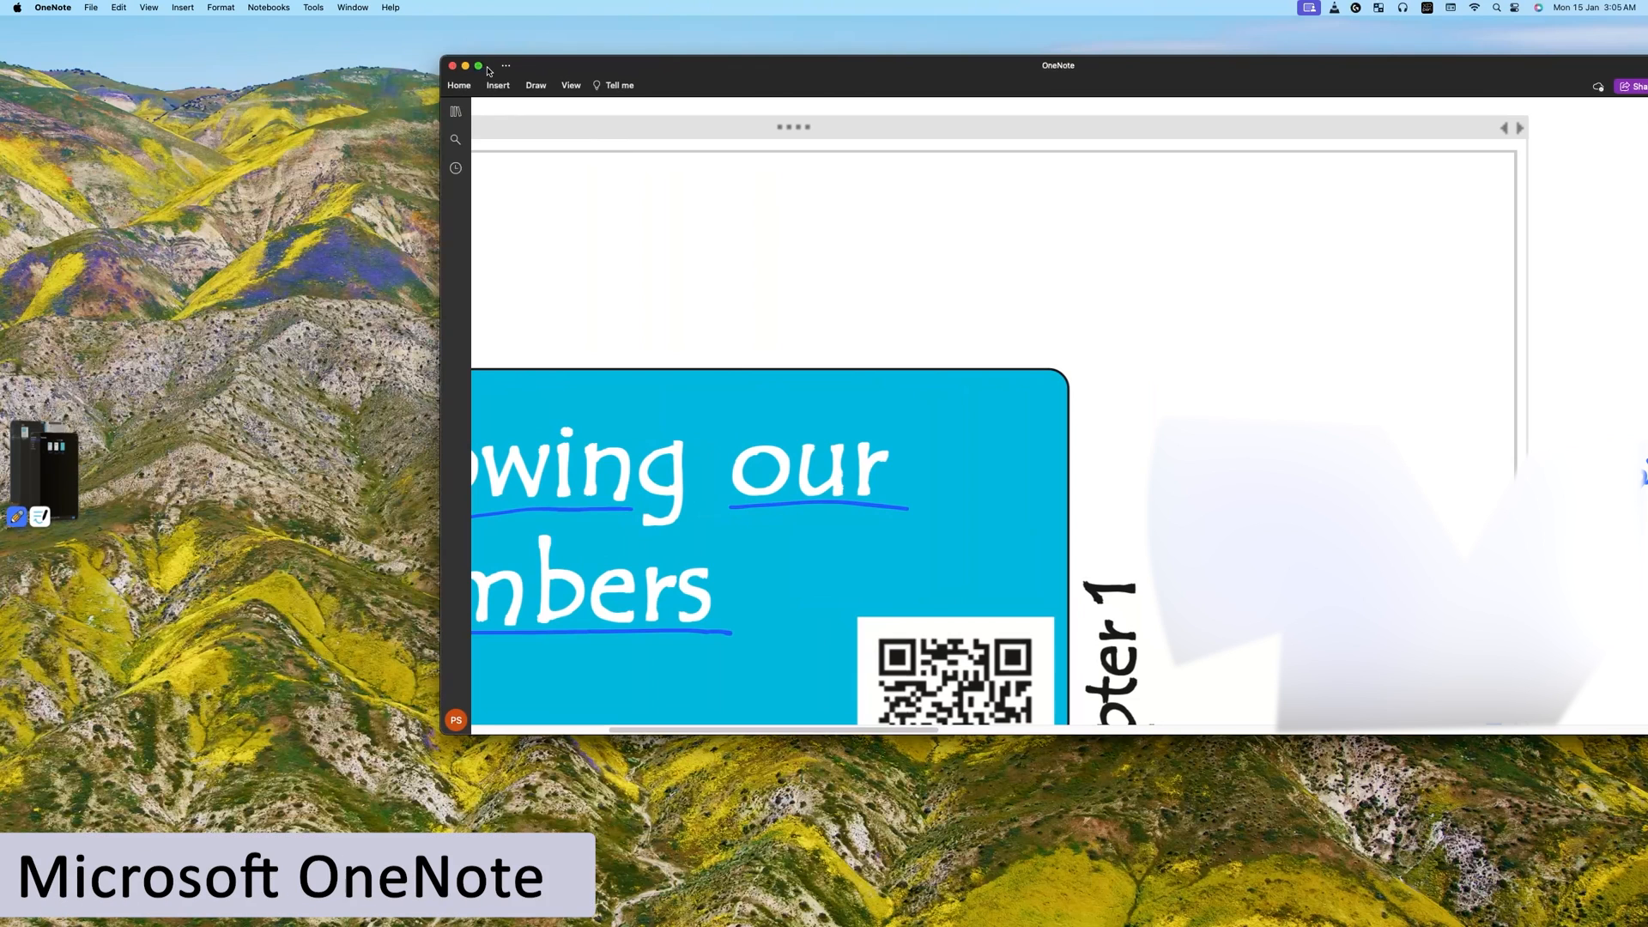
Step: Make OneNote full screen, reveal the notebook sections pane, and scroll the page
left_click(478, 66)
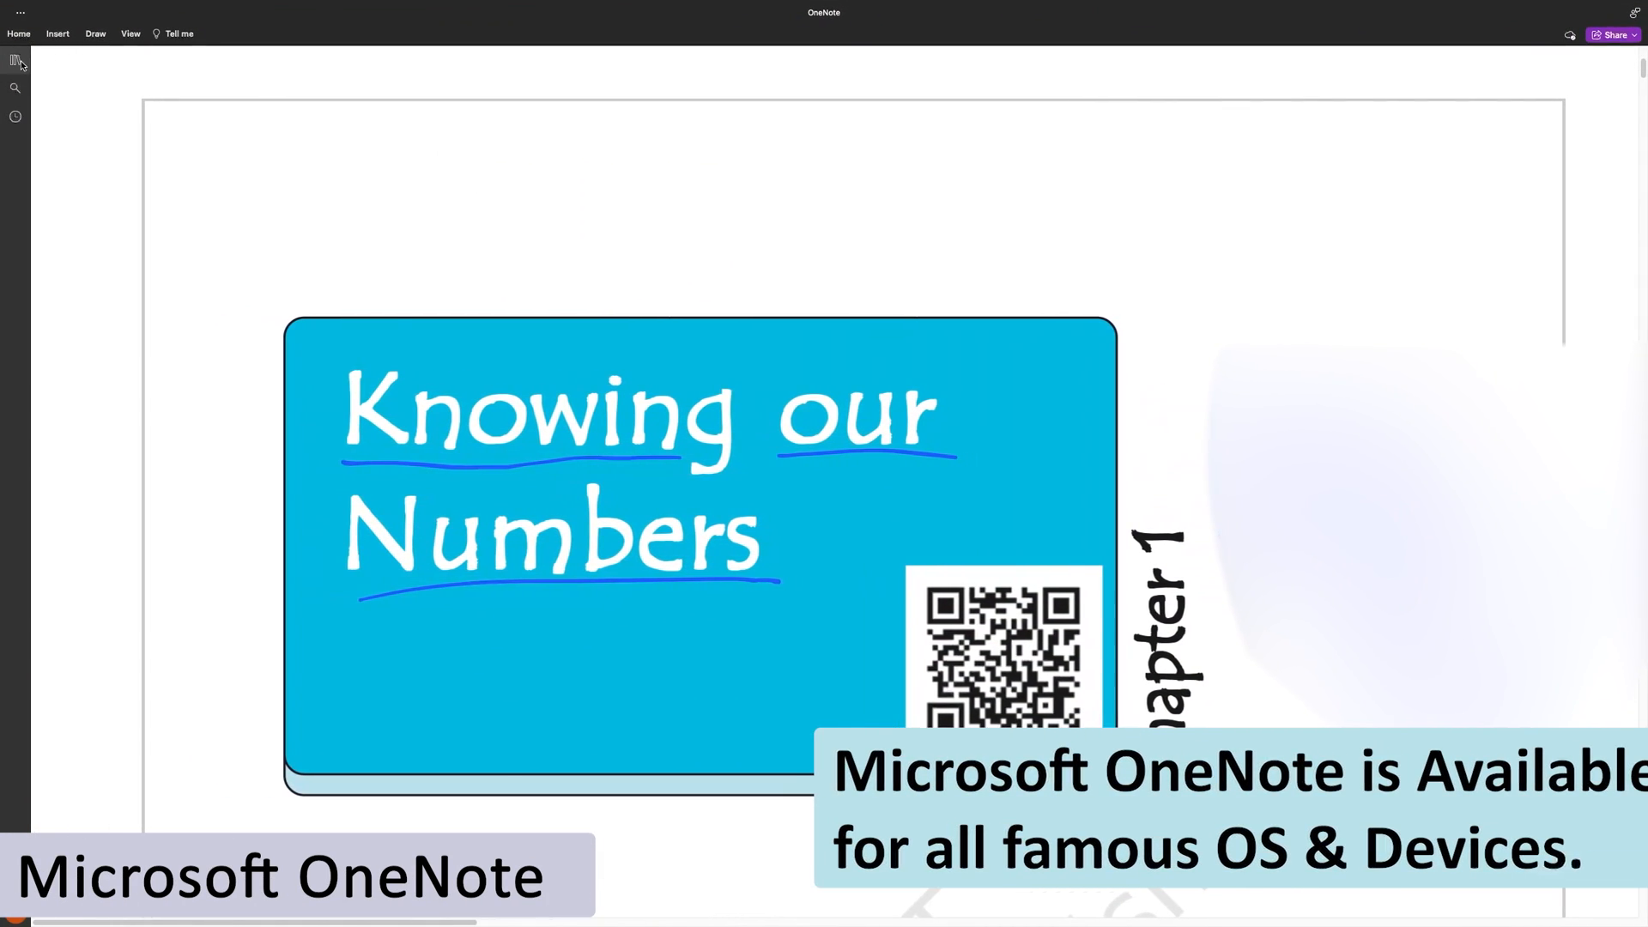
left_click(15, 60)
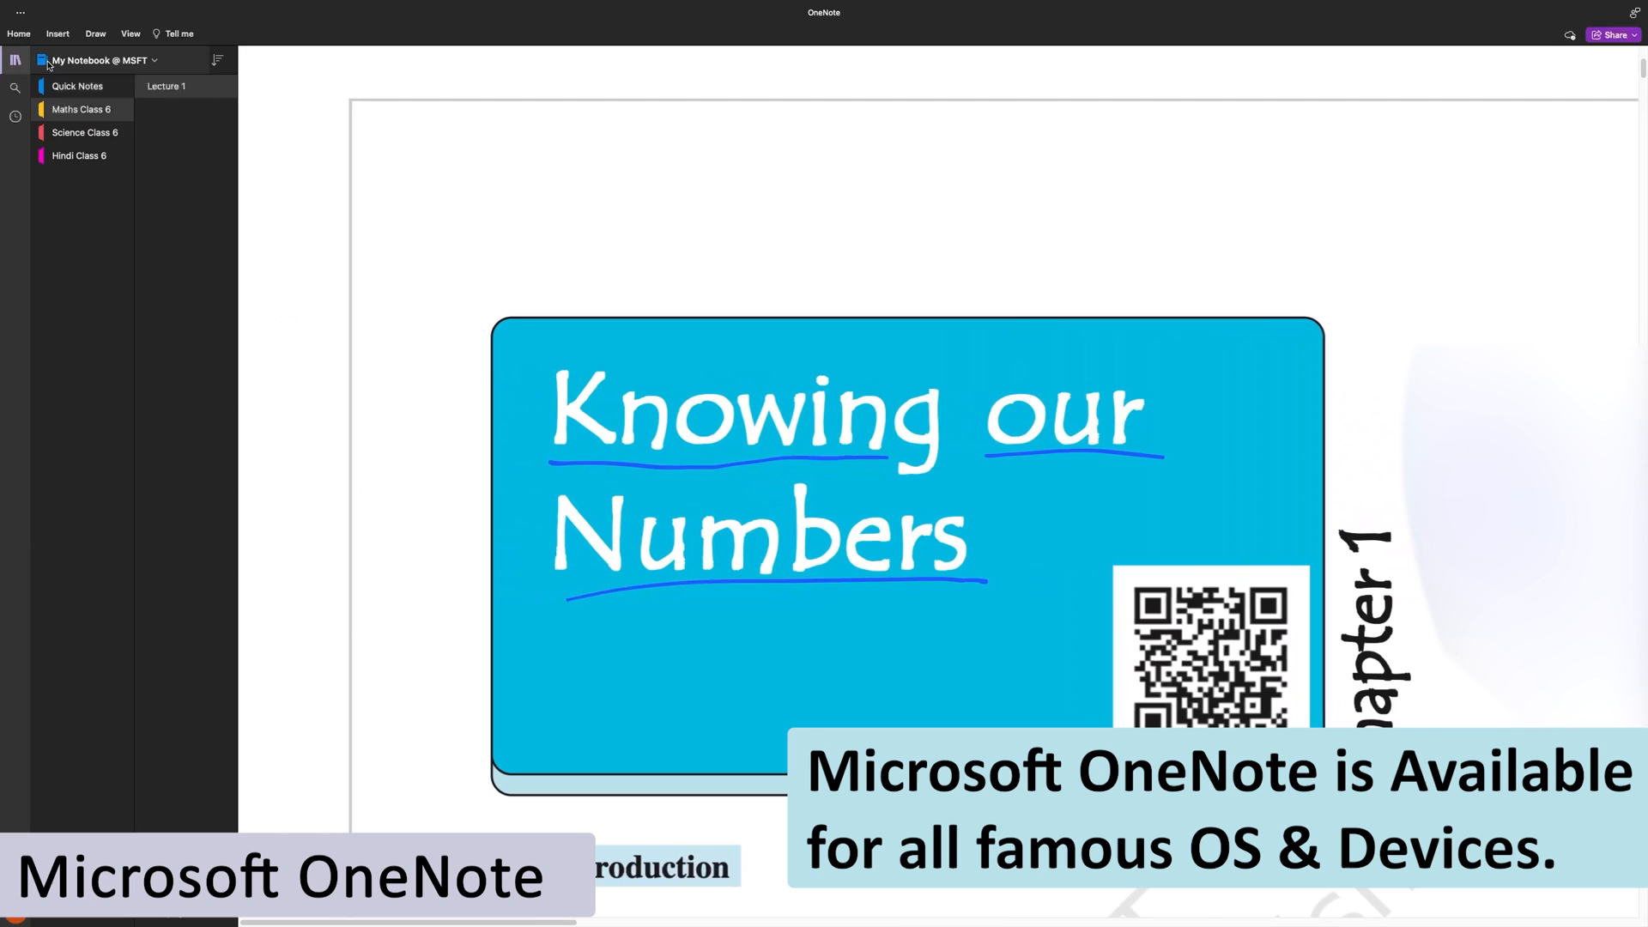
mouse_move(69, 78)
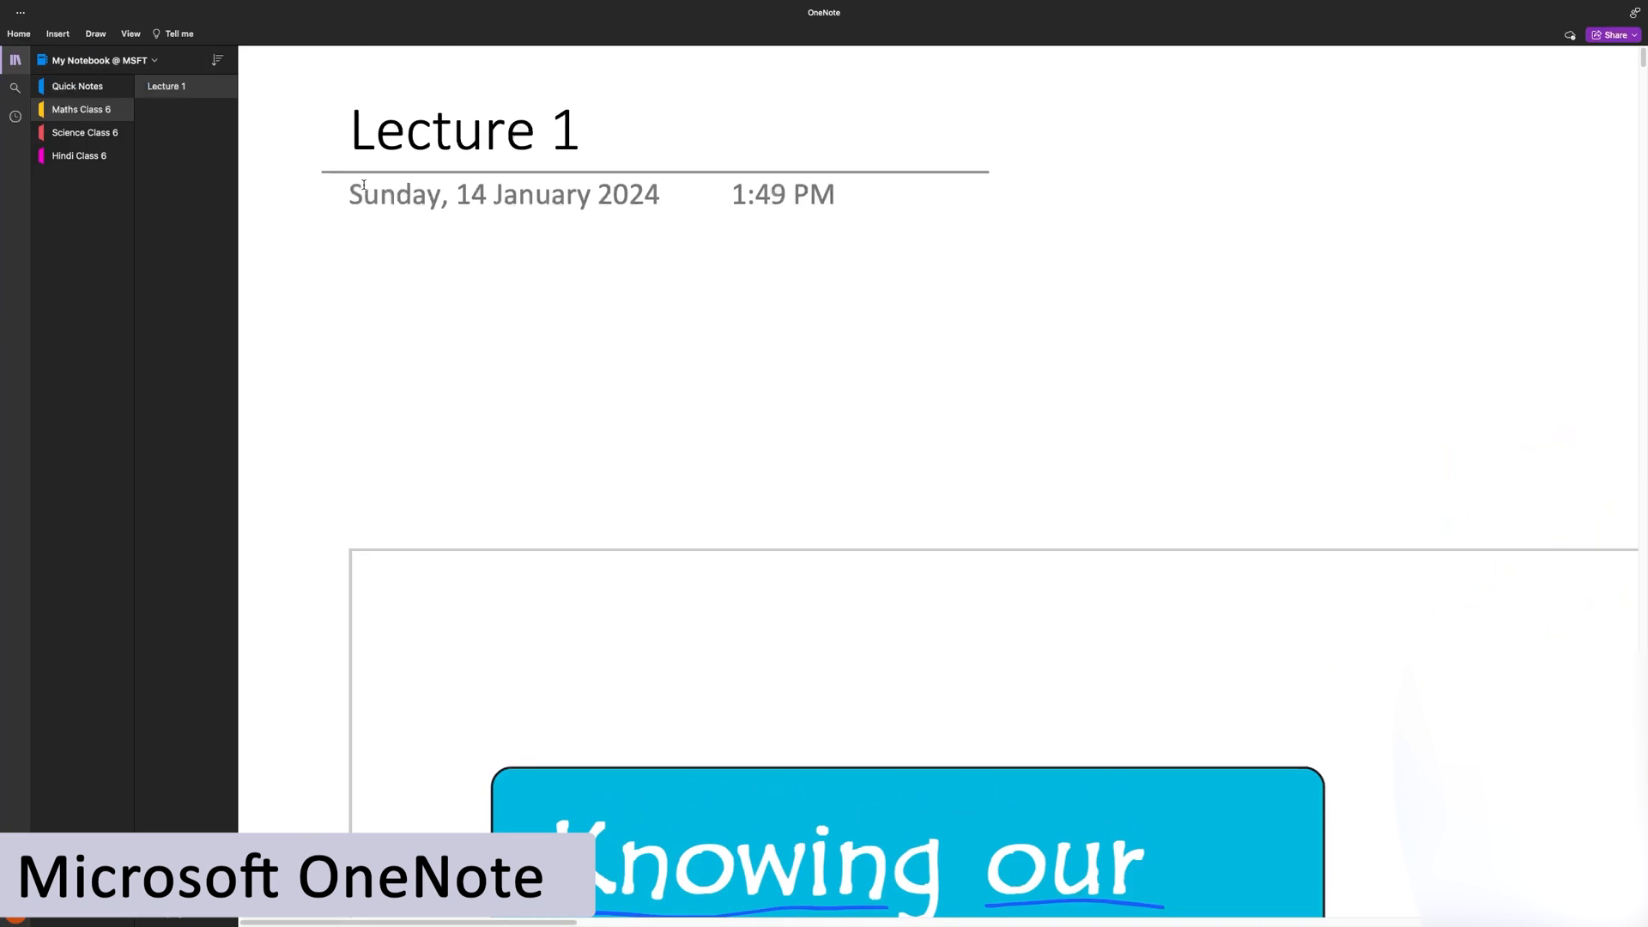
scroll("down", 3)
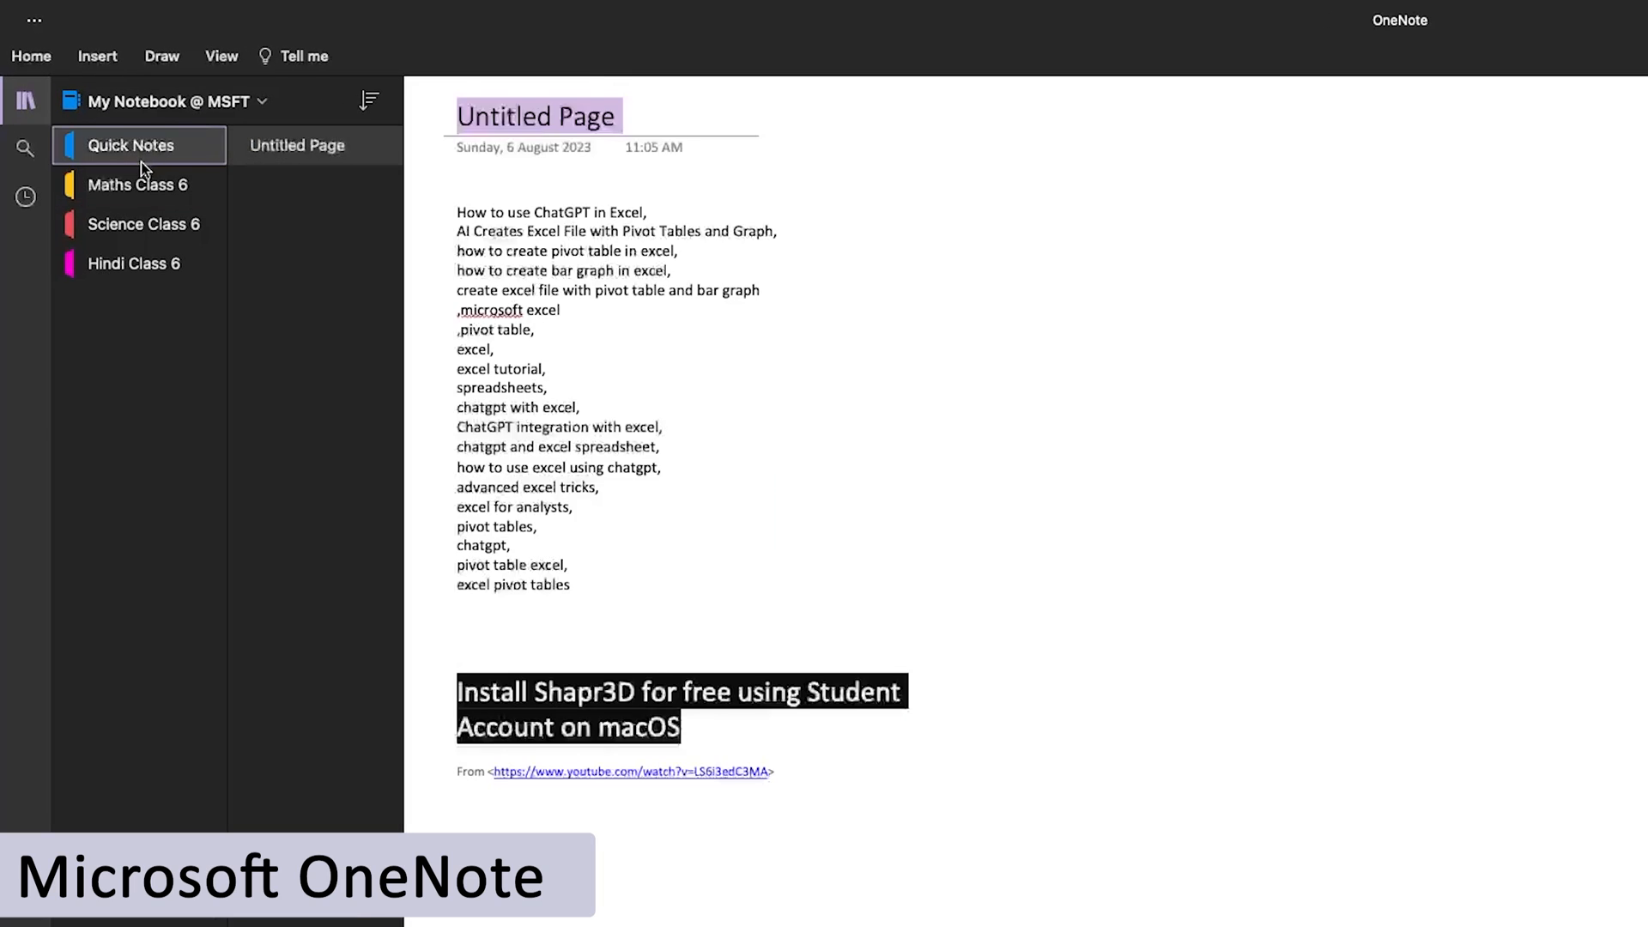
Step: Browse the section list, landing on Maths Class 6's Knowing our Numbers page
left_click(143, 224)
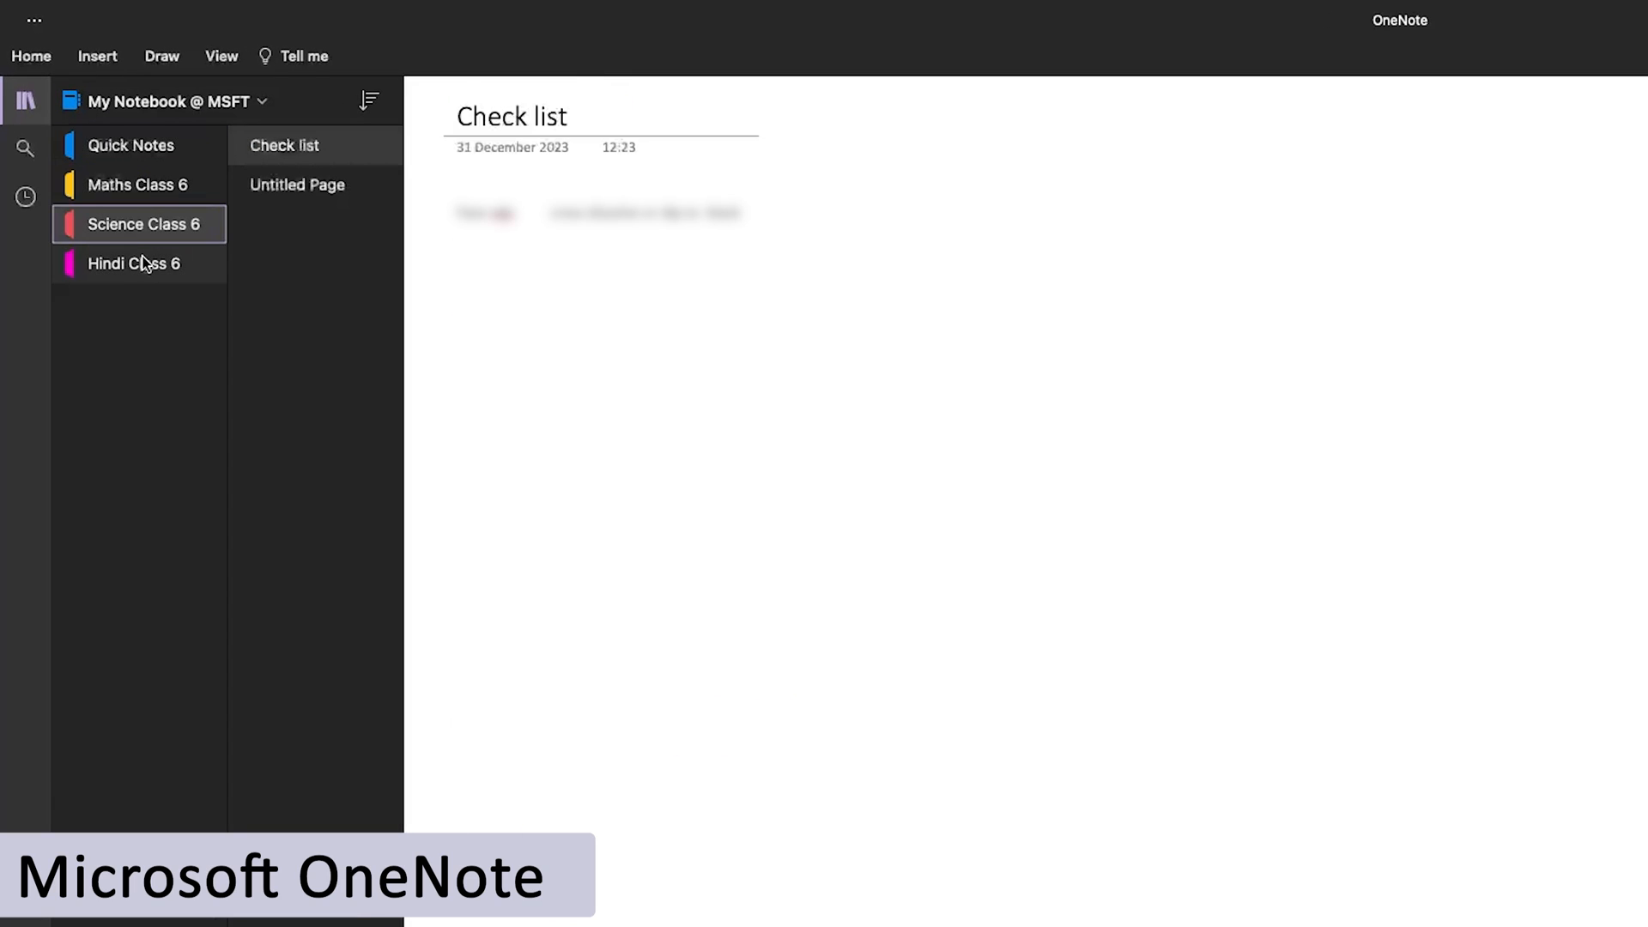
left_click(136, 185)
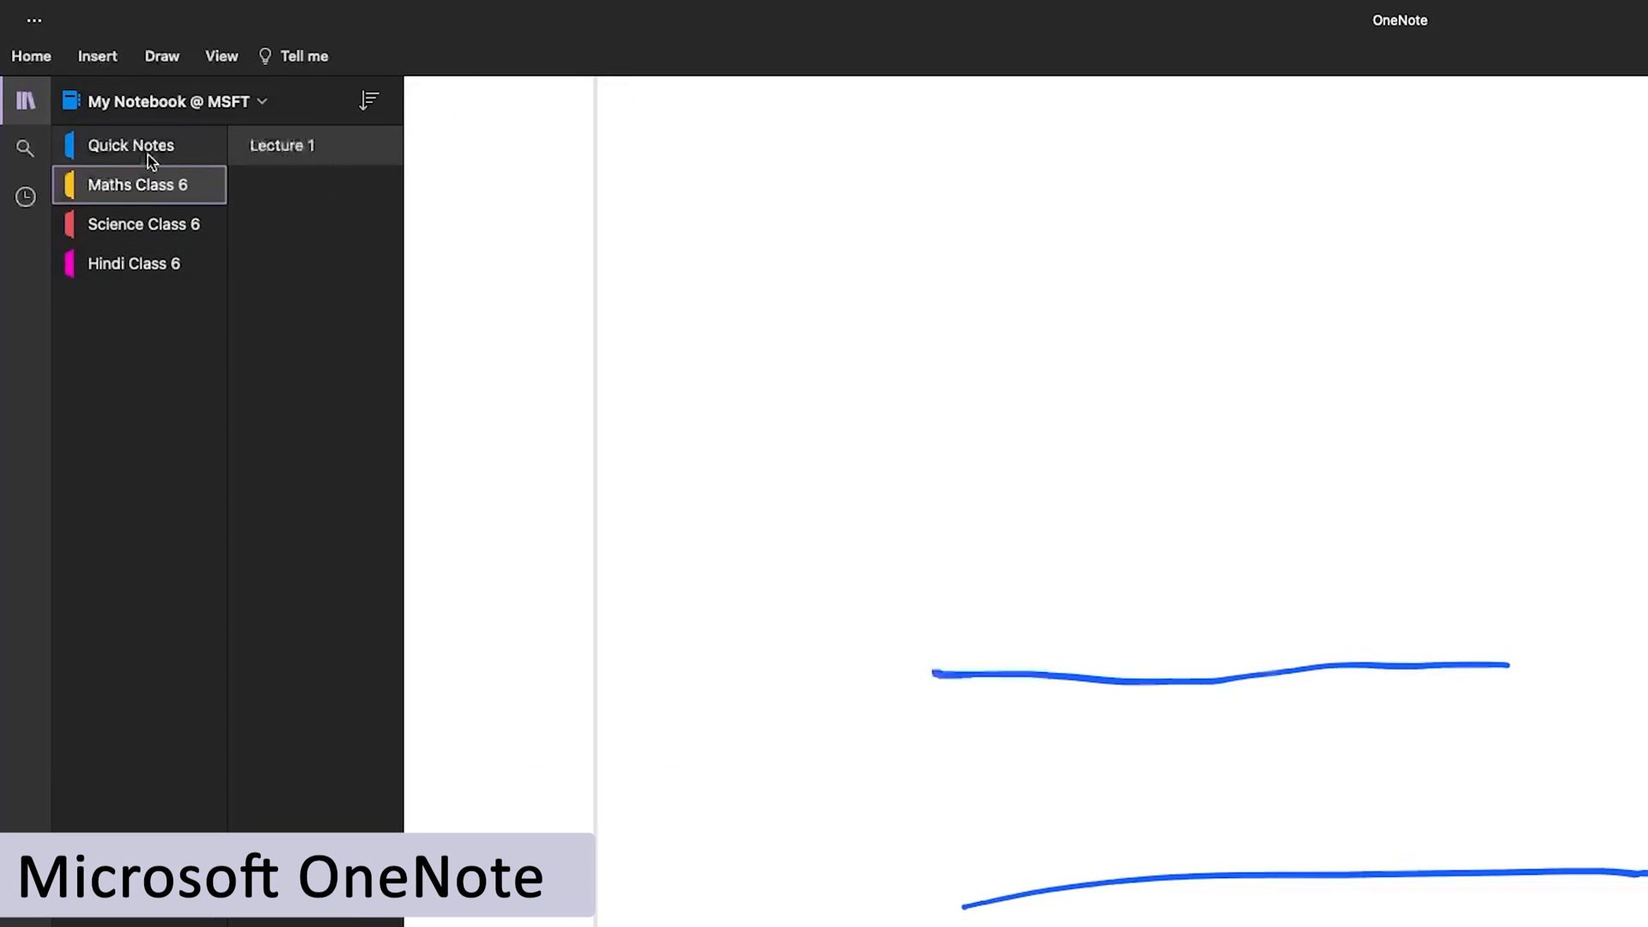
left_click(131, 145)
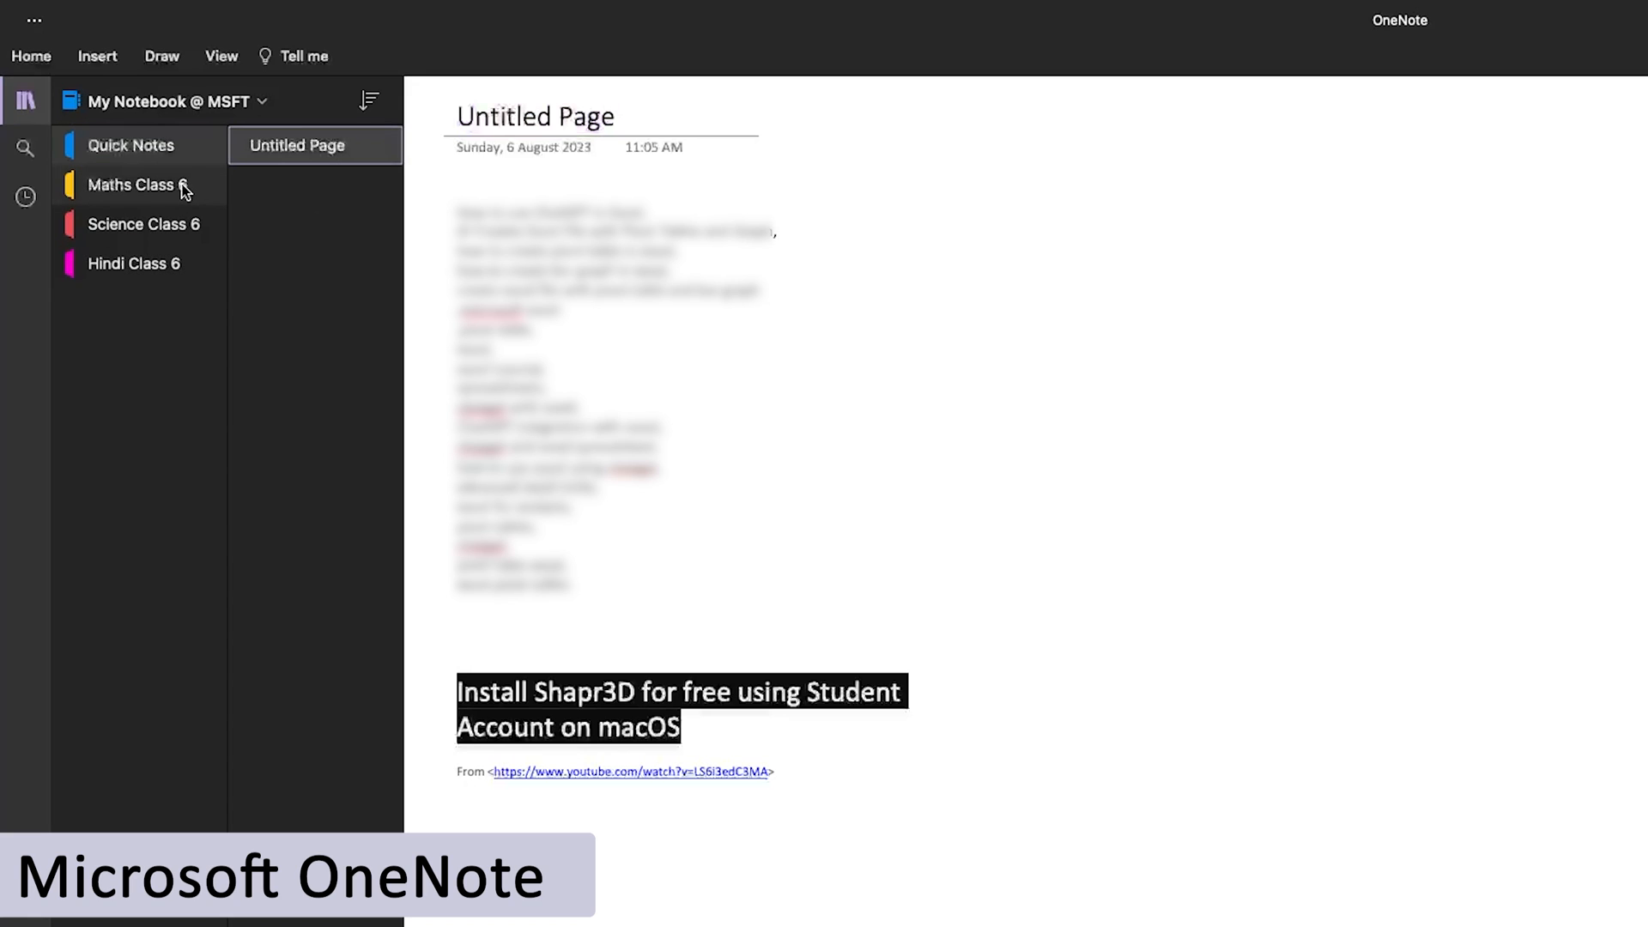
left_click(144, 225)
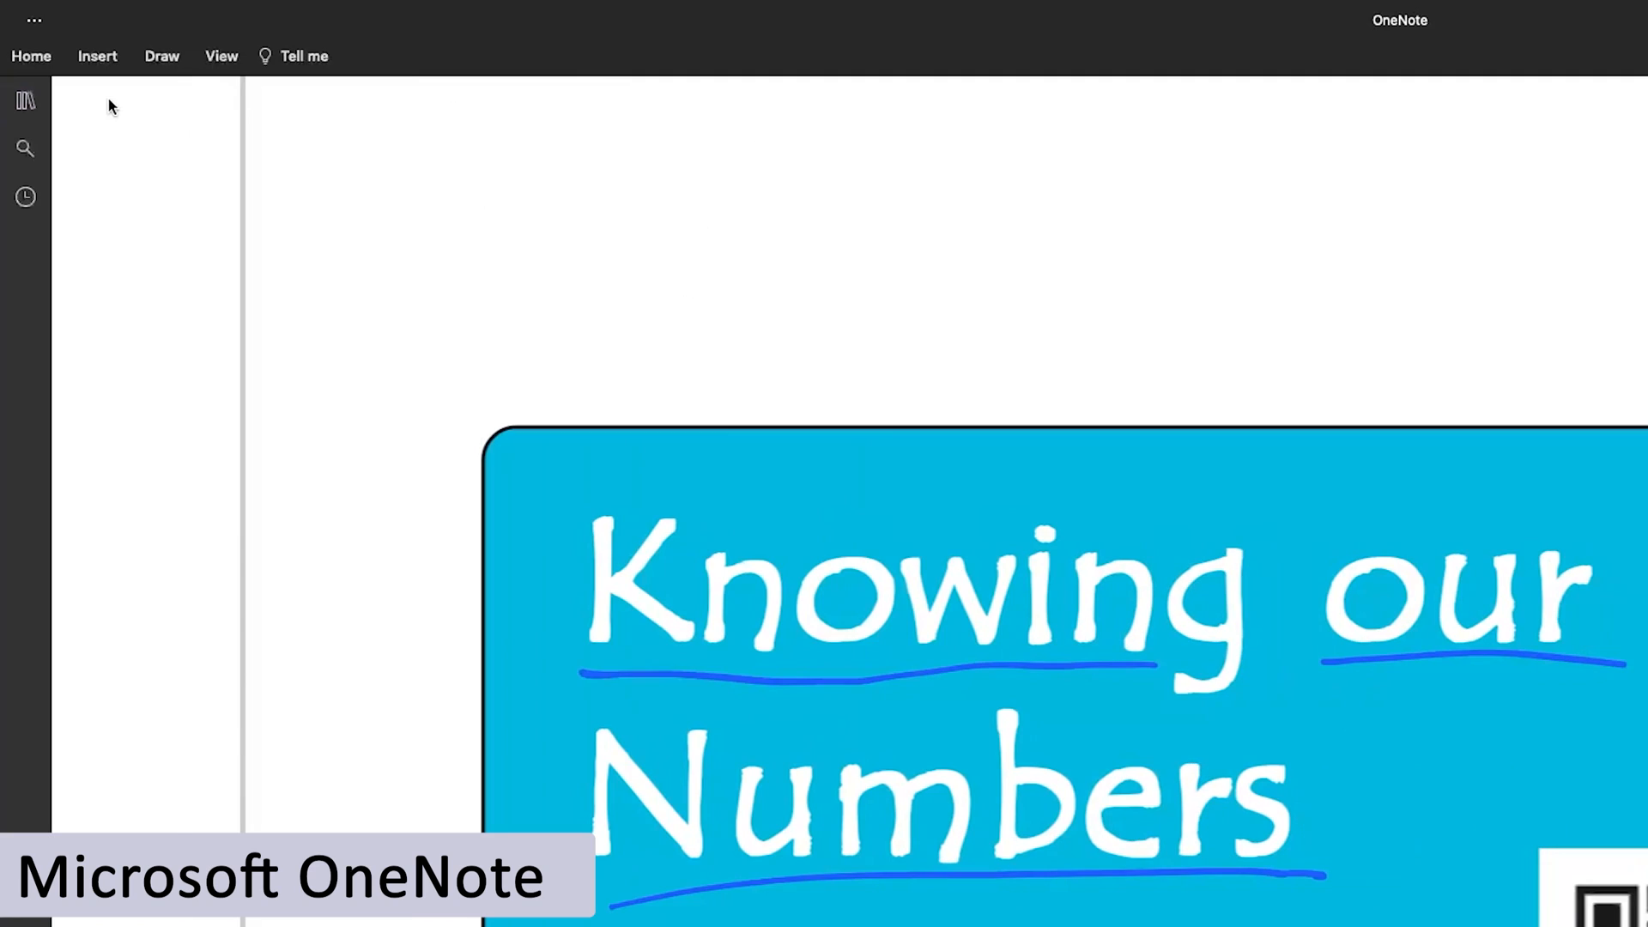
Step: Shrink the OneNote window briefly, then restore it to full screen
left_click(25, 99)
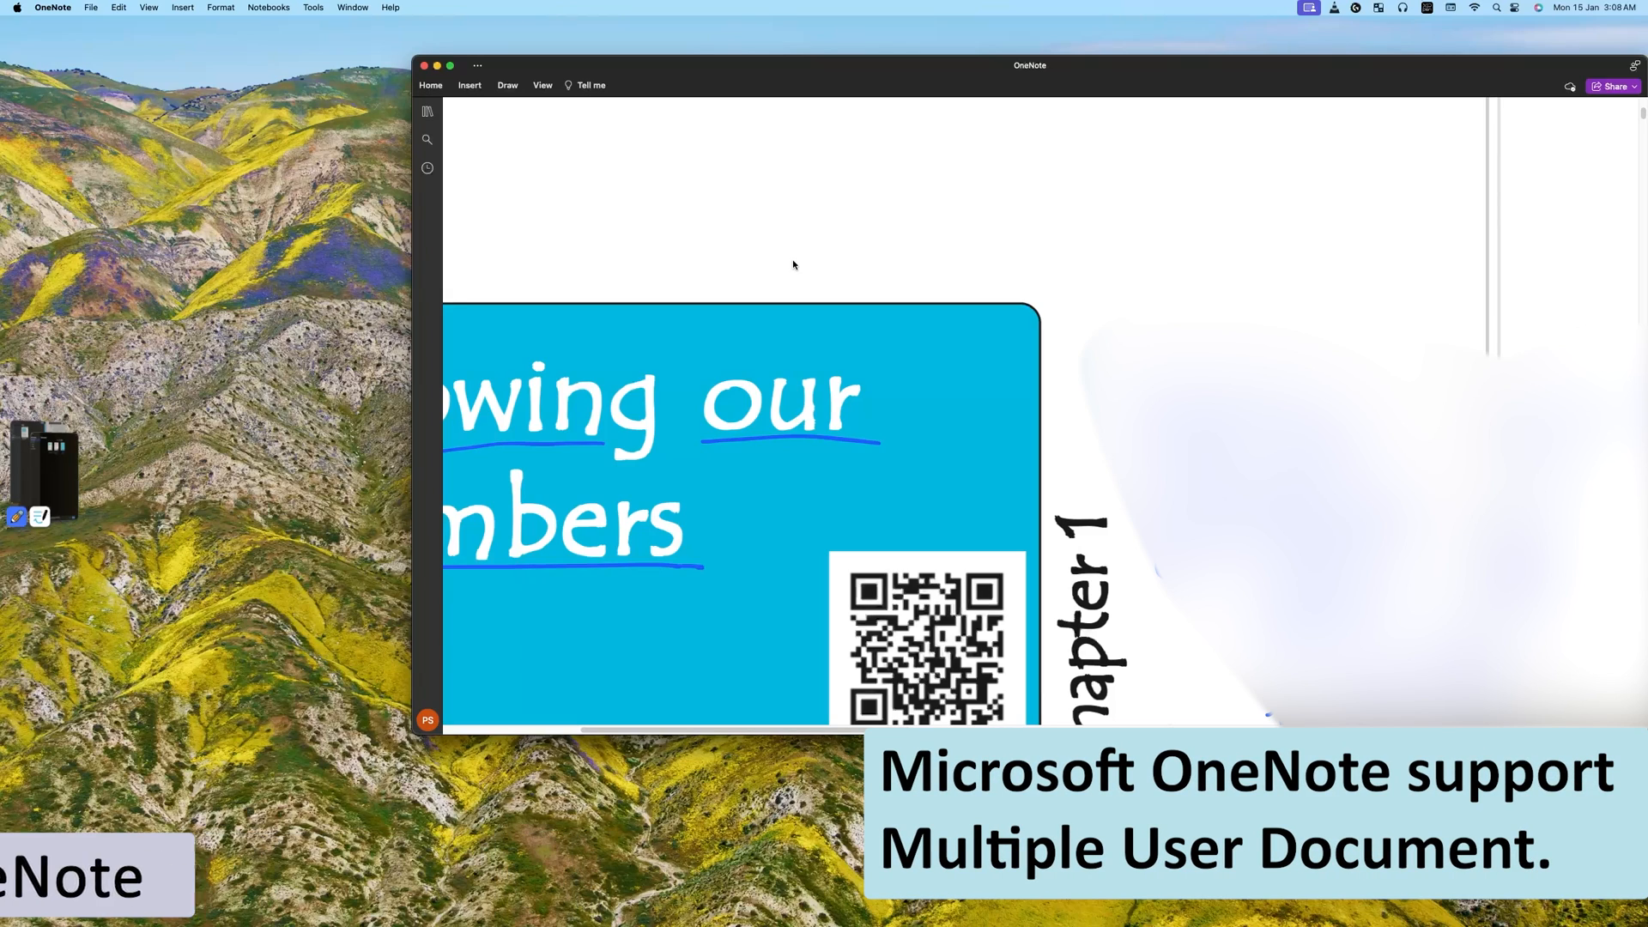
left_click(449, 65)
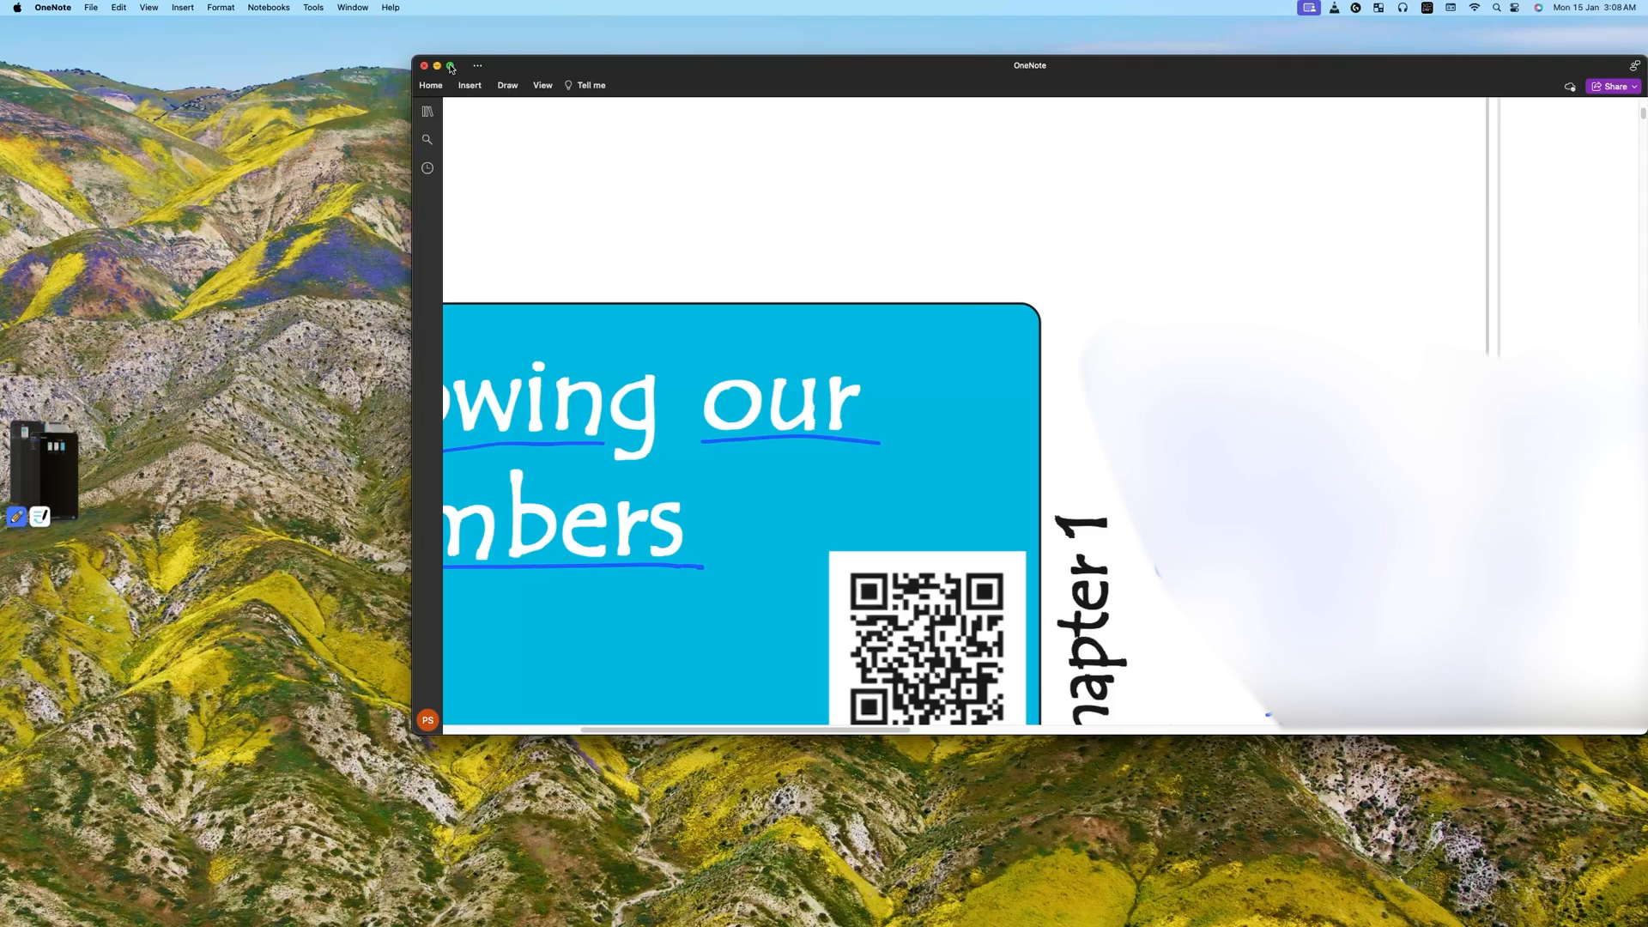
left_click(436, 65)
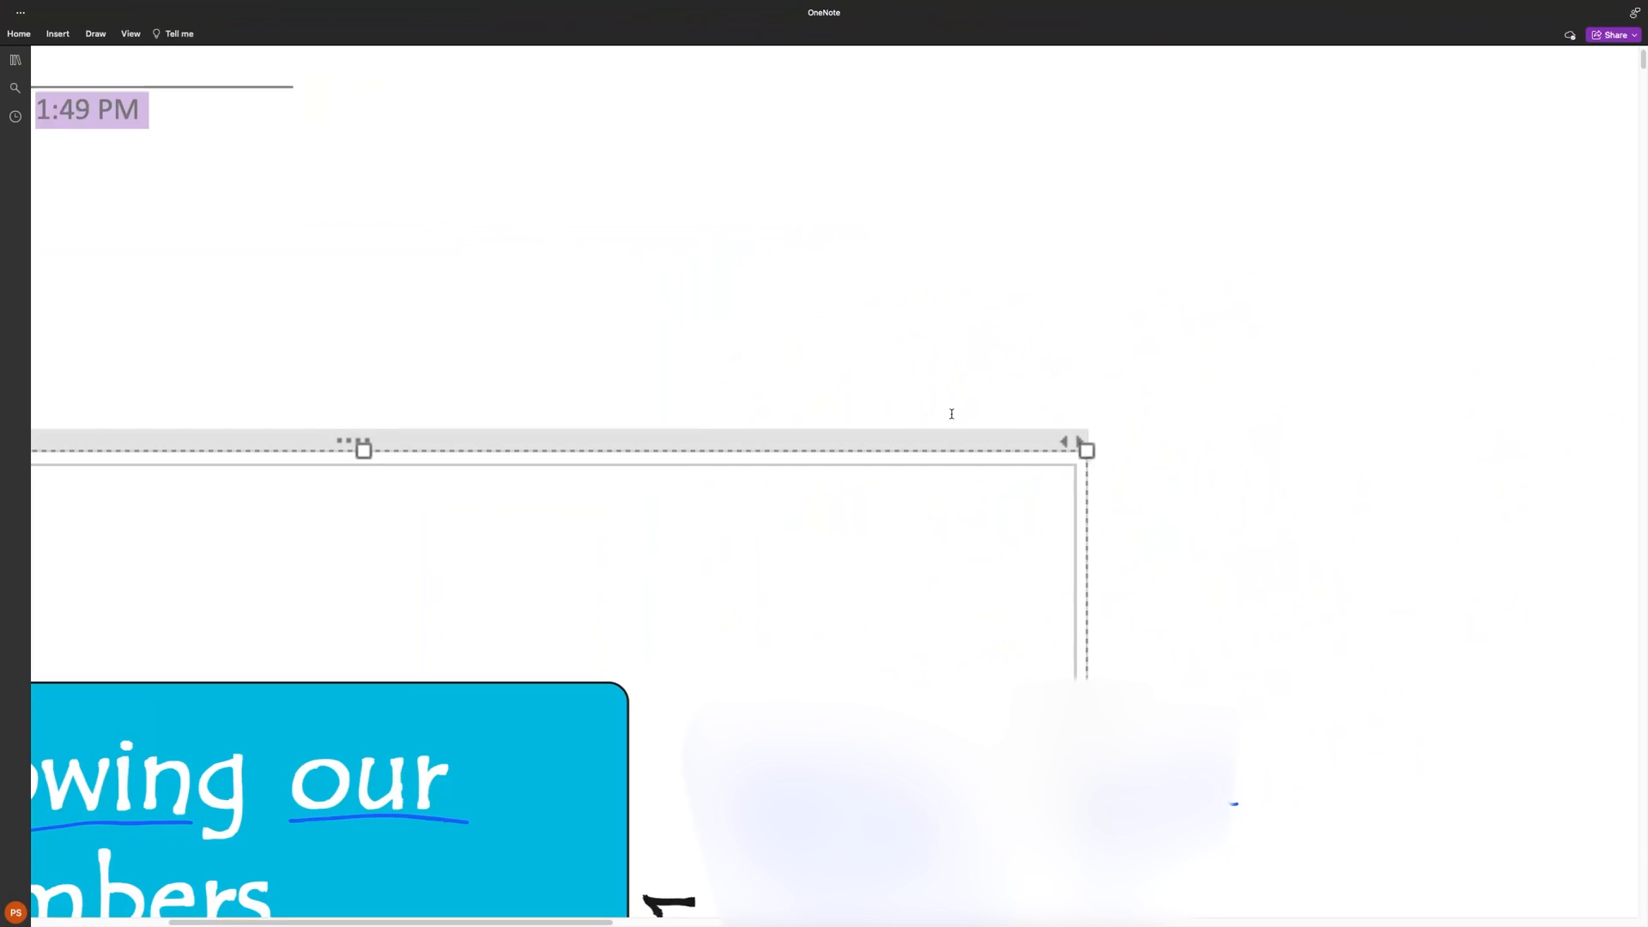
Step: Use the Draw tab's blue pen to write FREE beside the chapter page
left_click(94, 32)
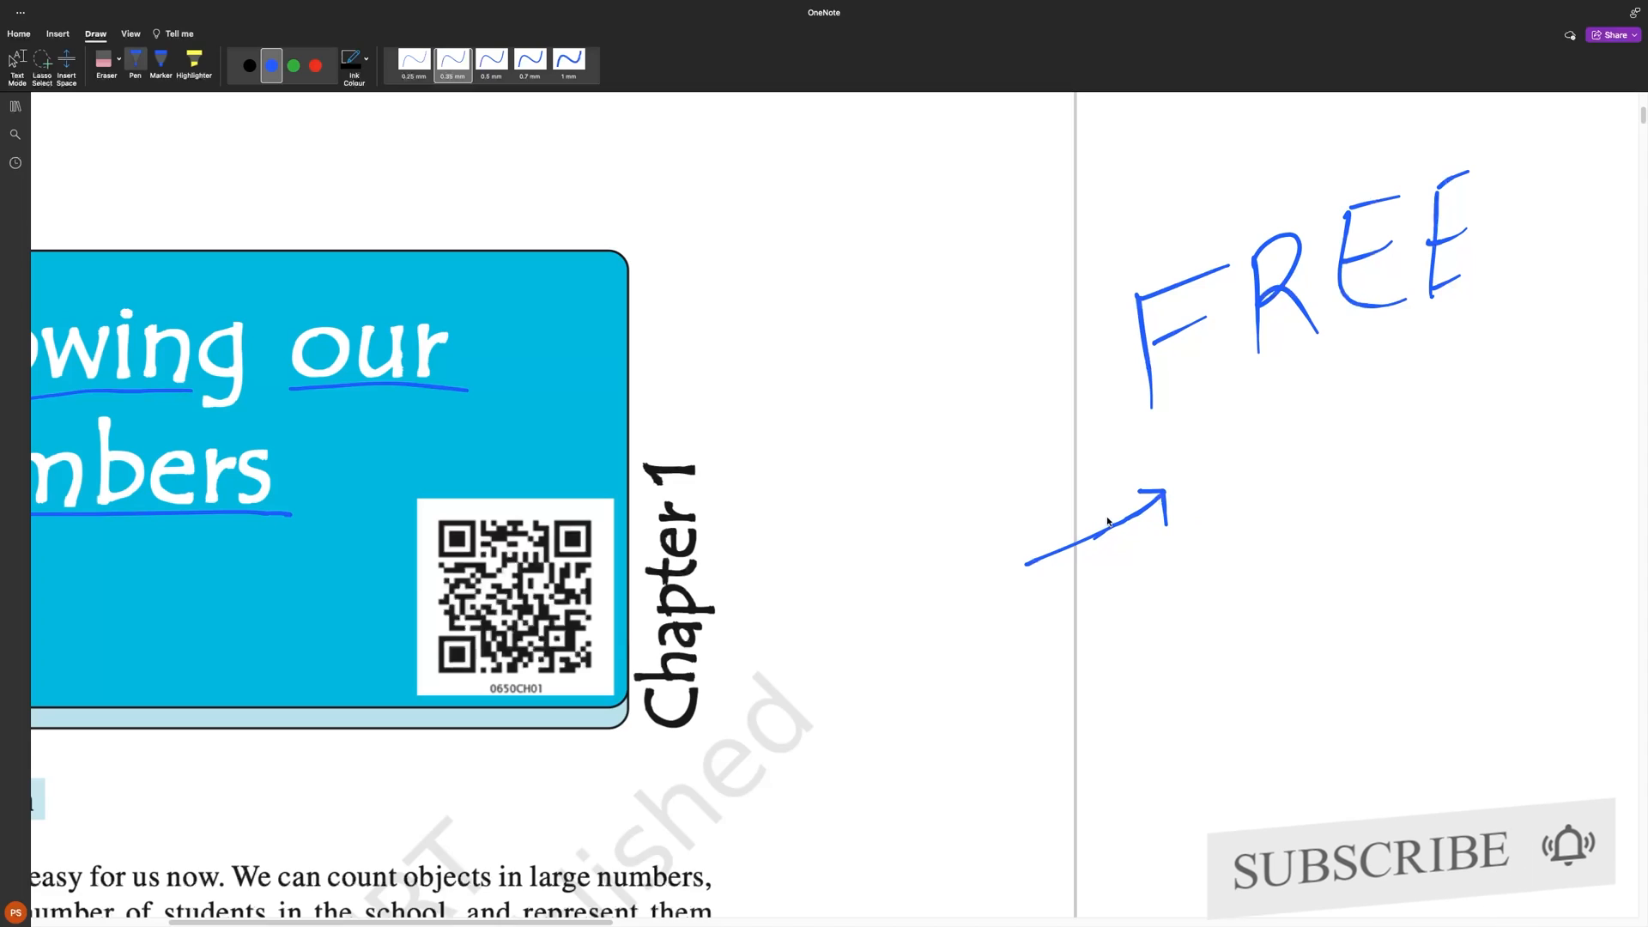
mouse_move(1162, 397)
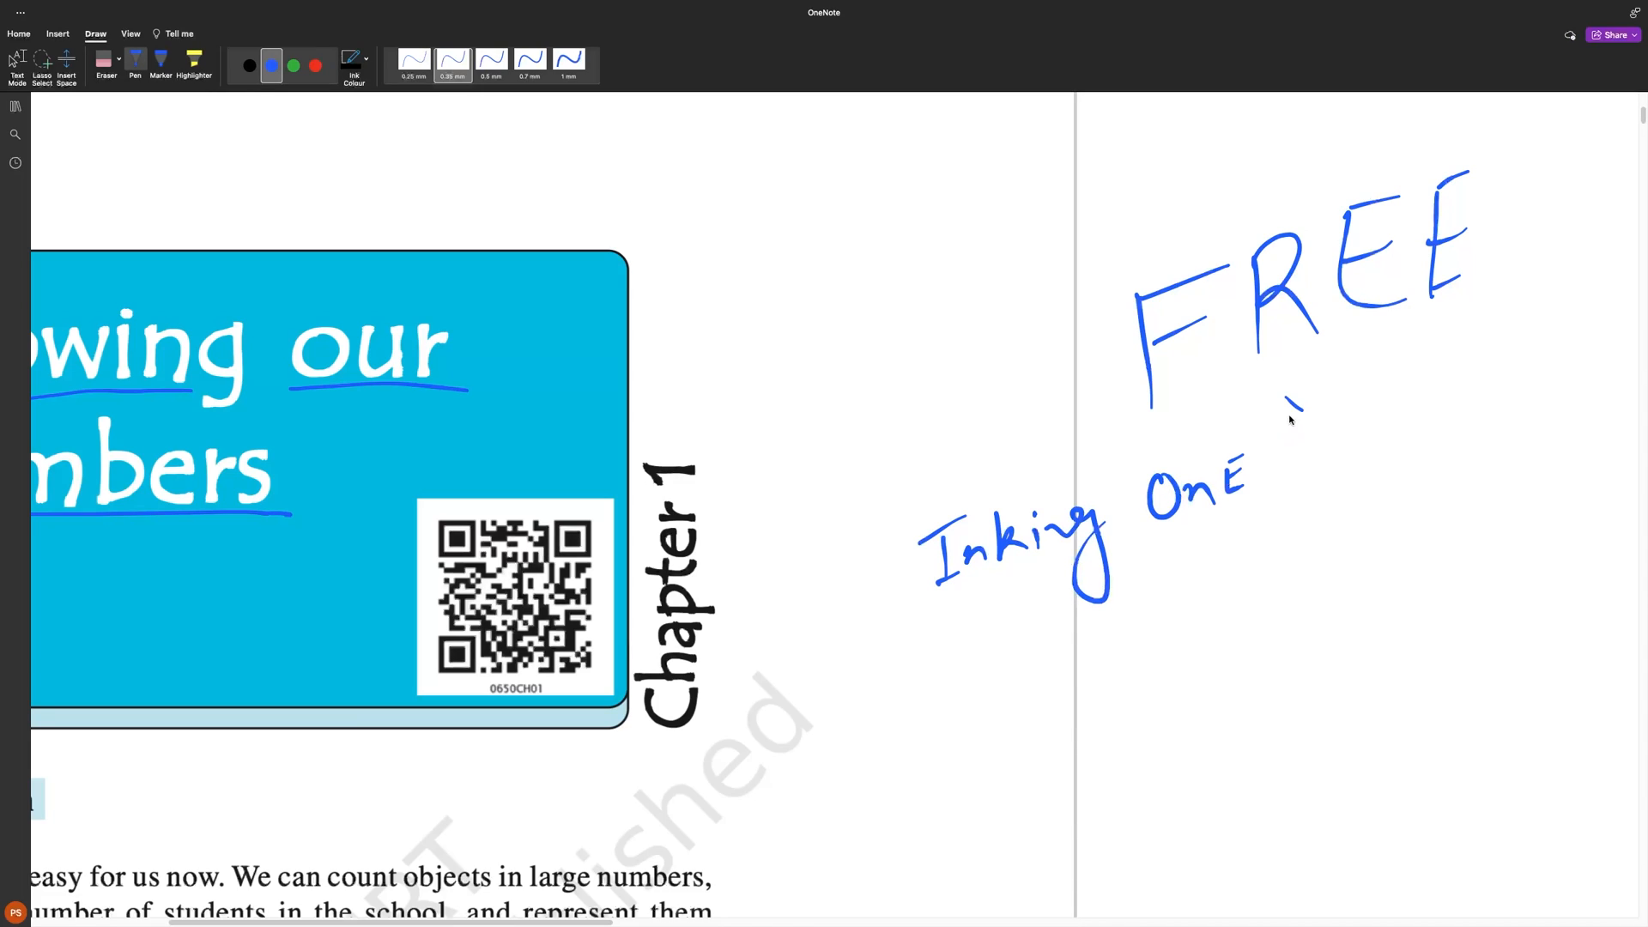
mouse_move(1292, 426)
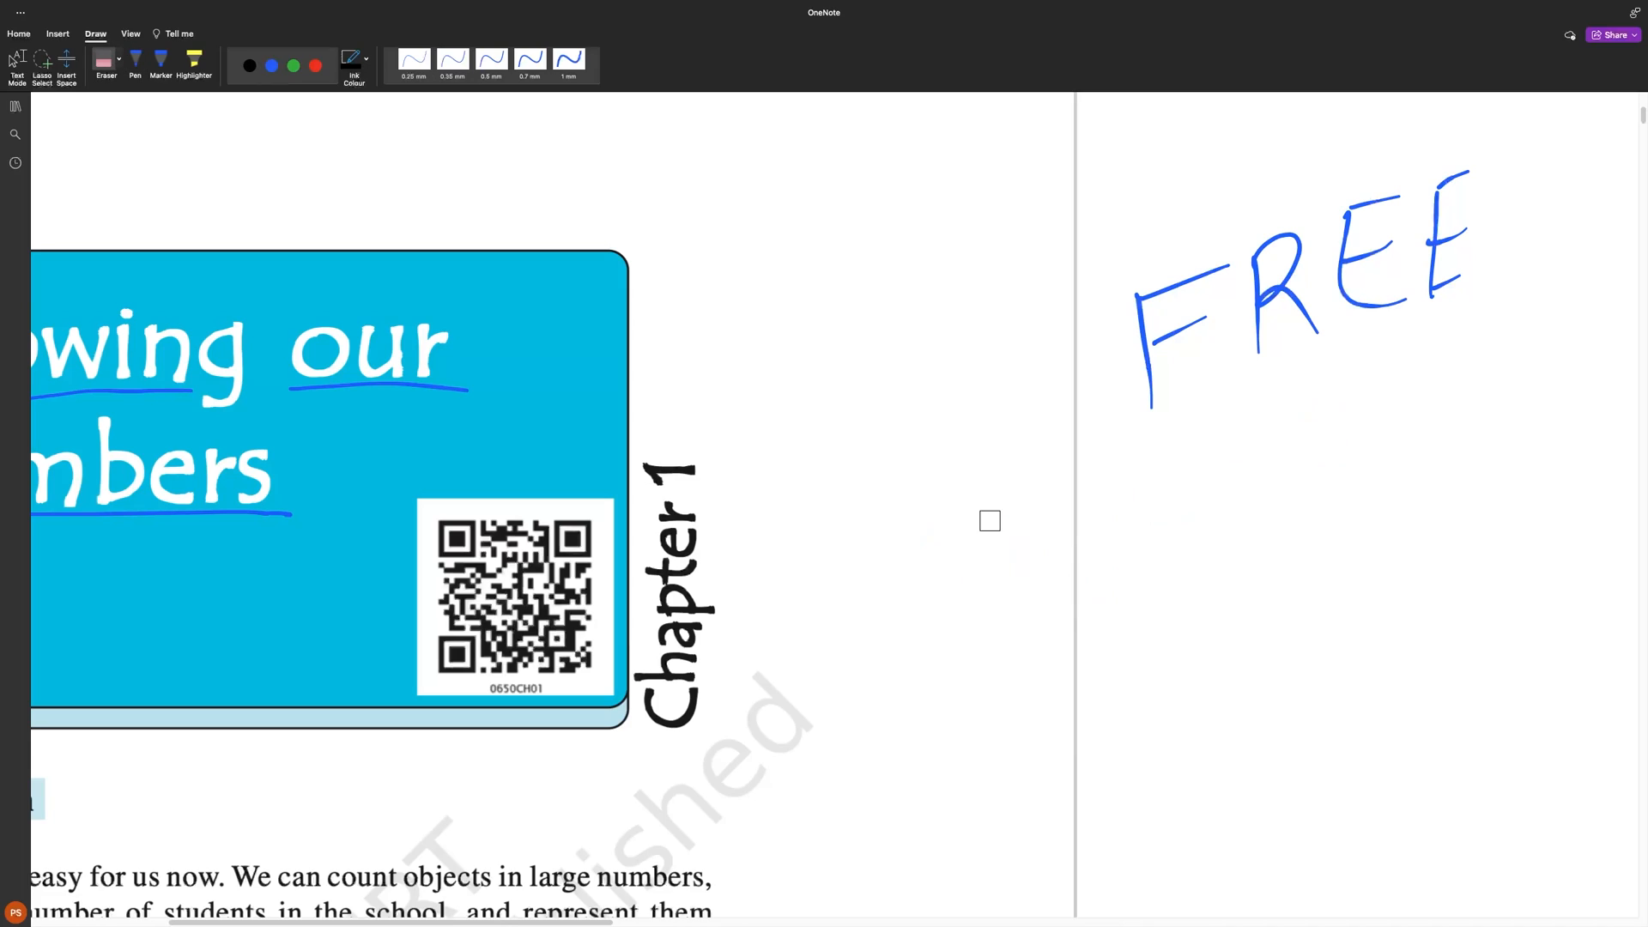
mouse_move(1022, 477)
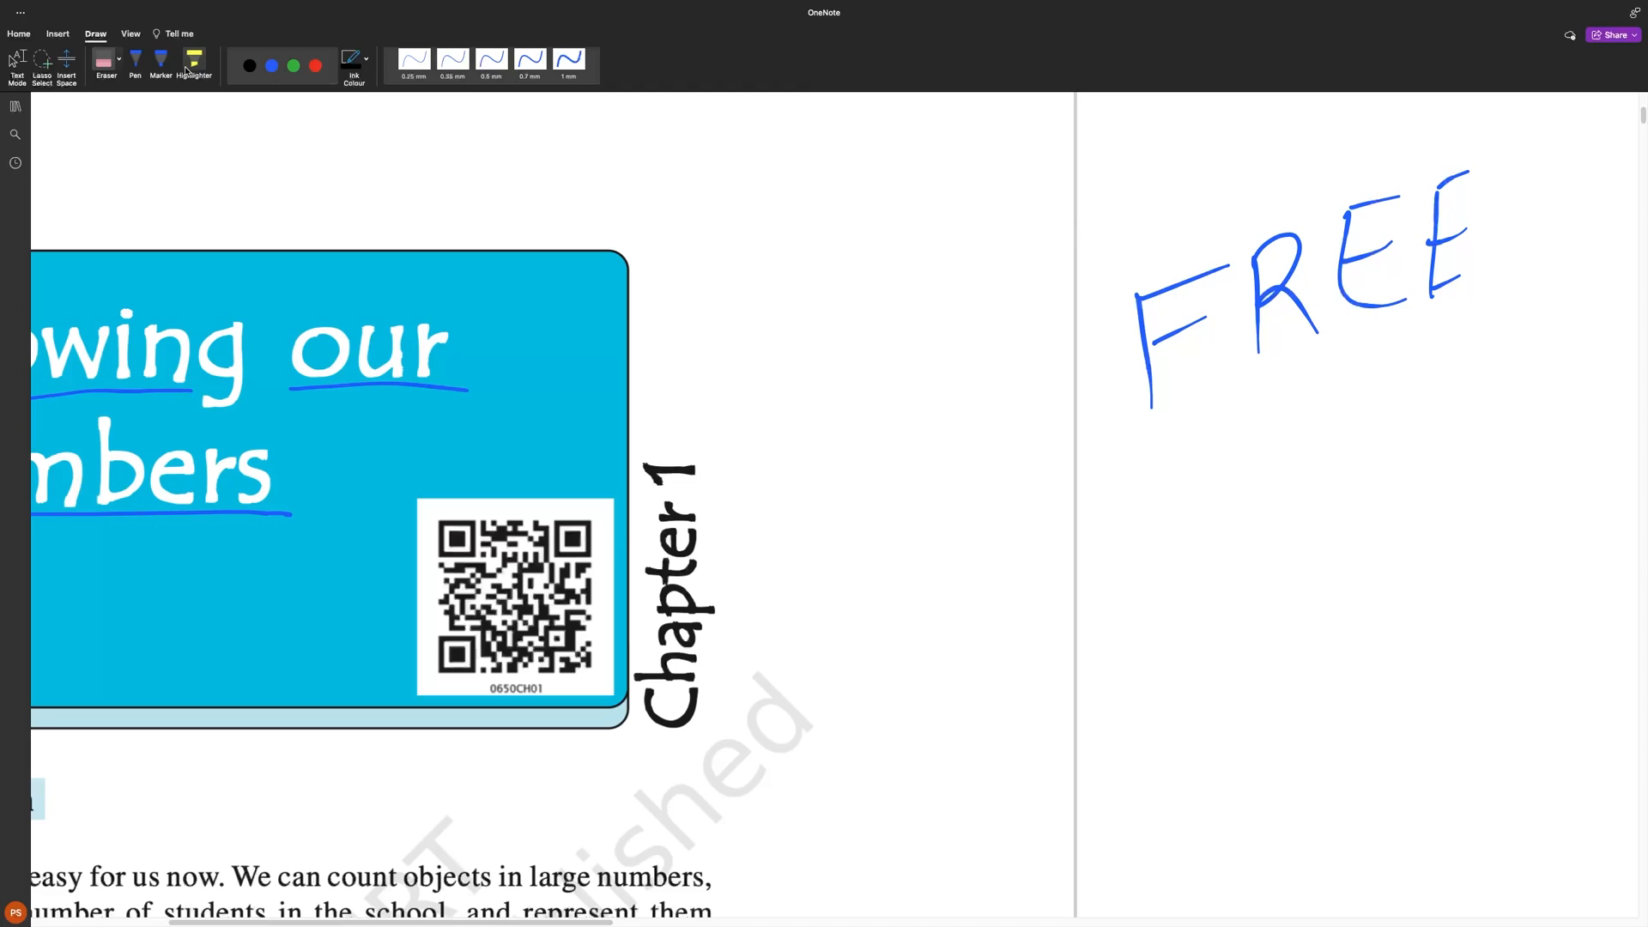
left_click(272, 65)
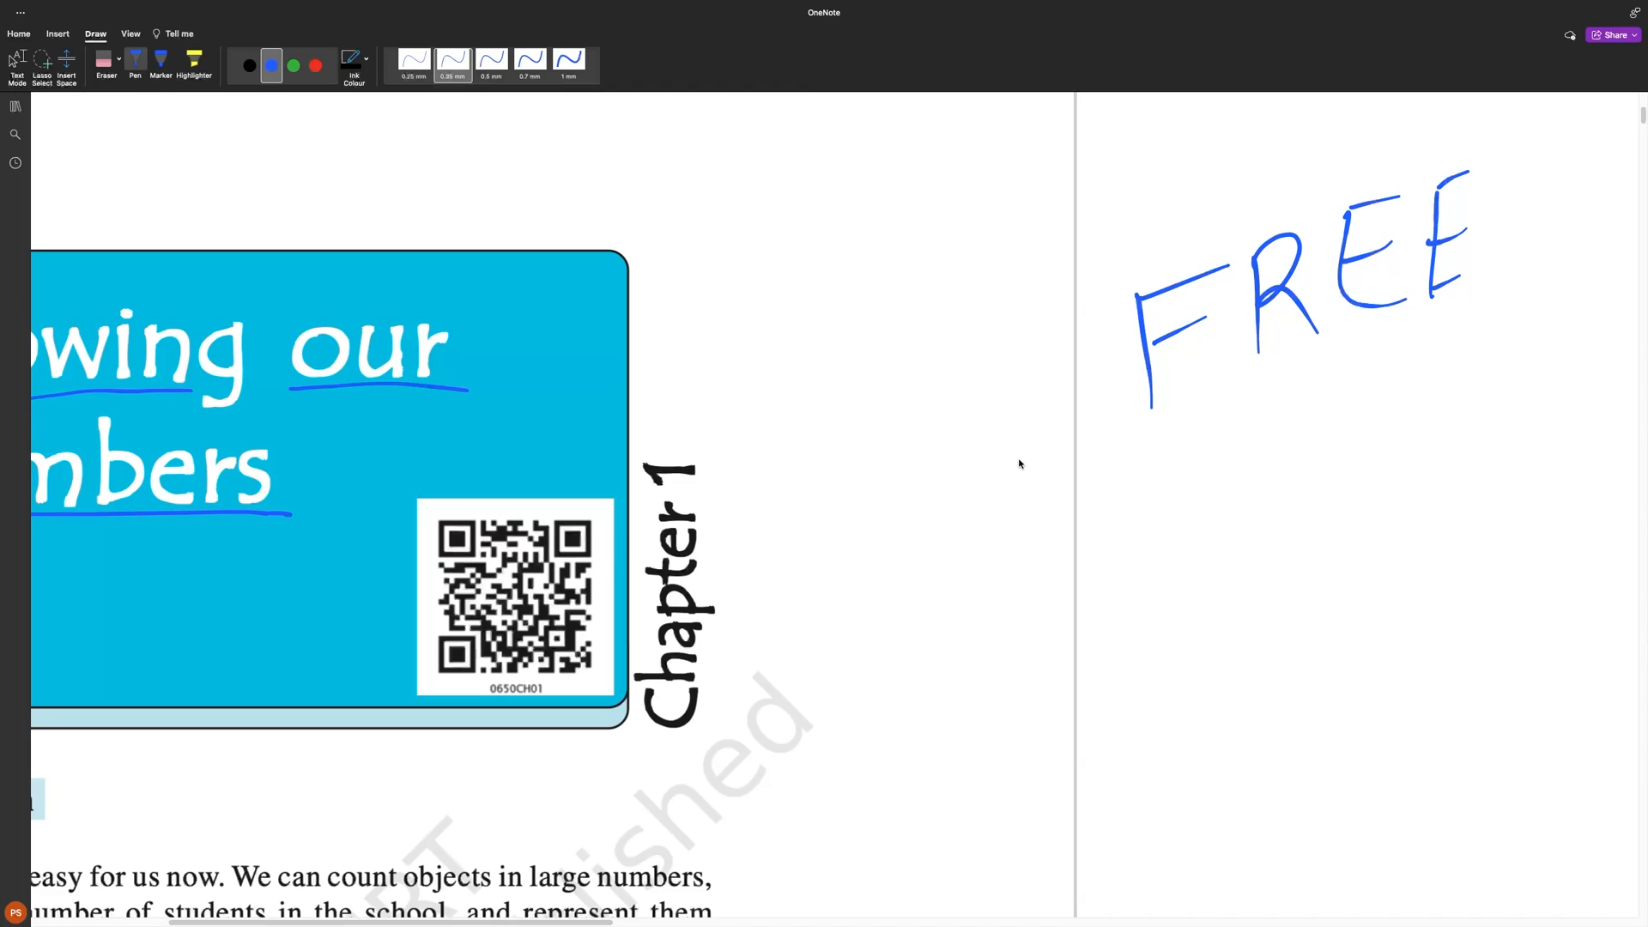
mouse_move(1020, 463)
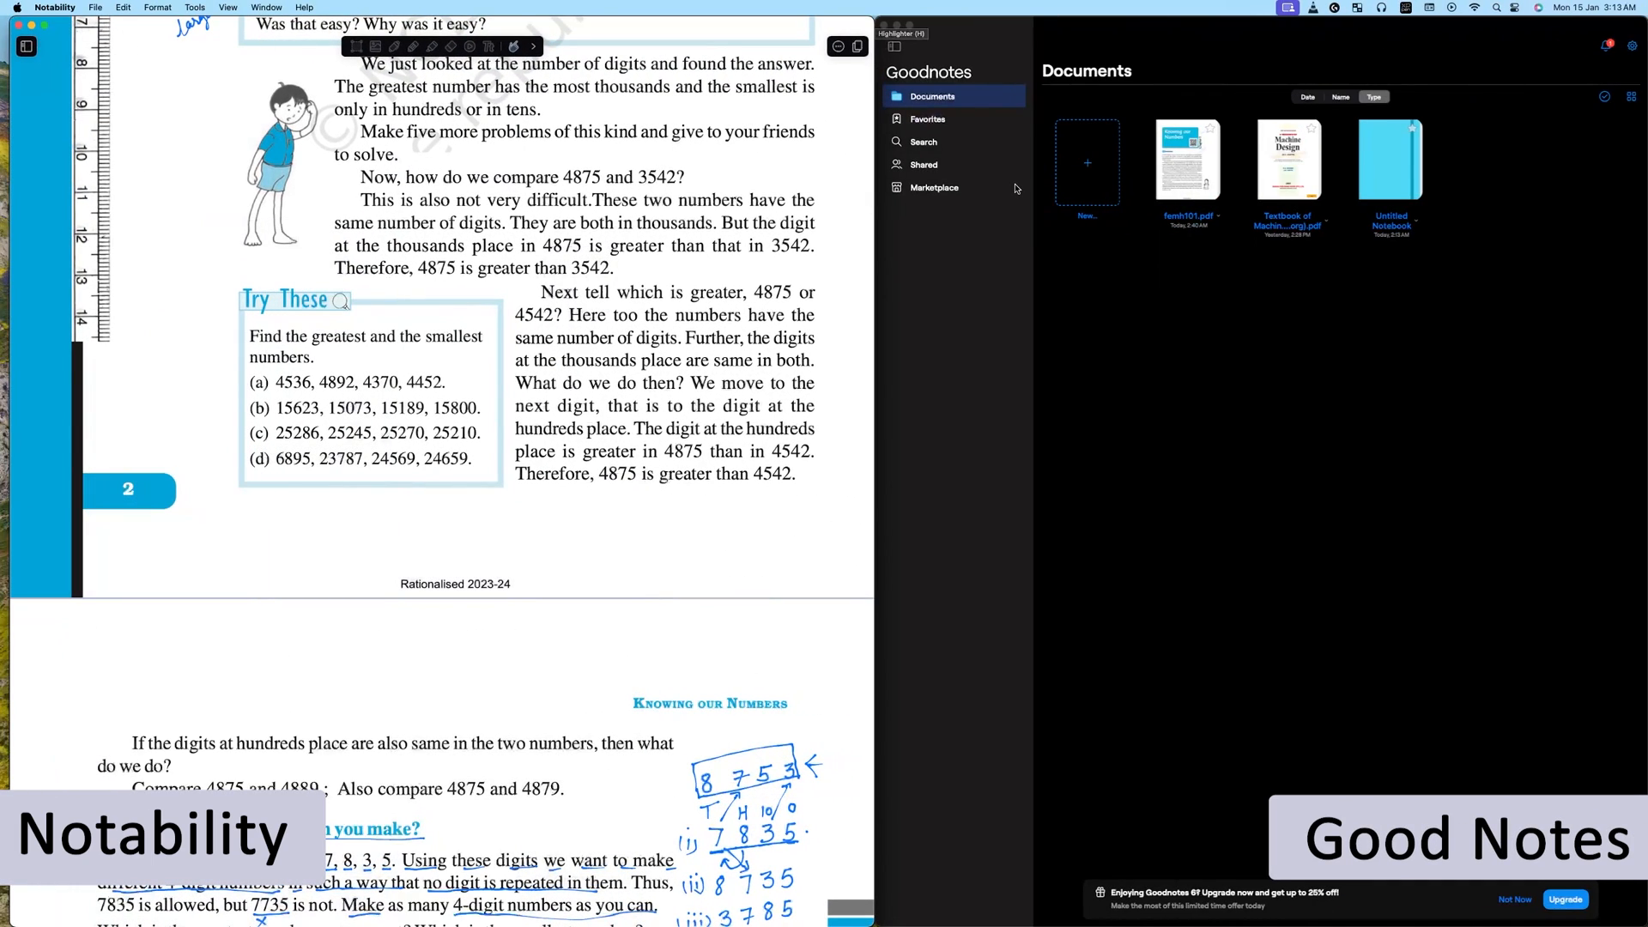
mouse_move(1198, 172)
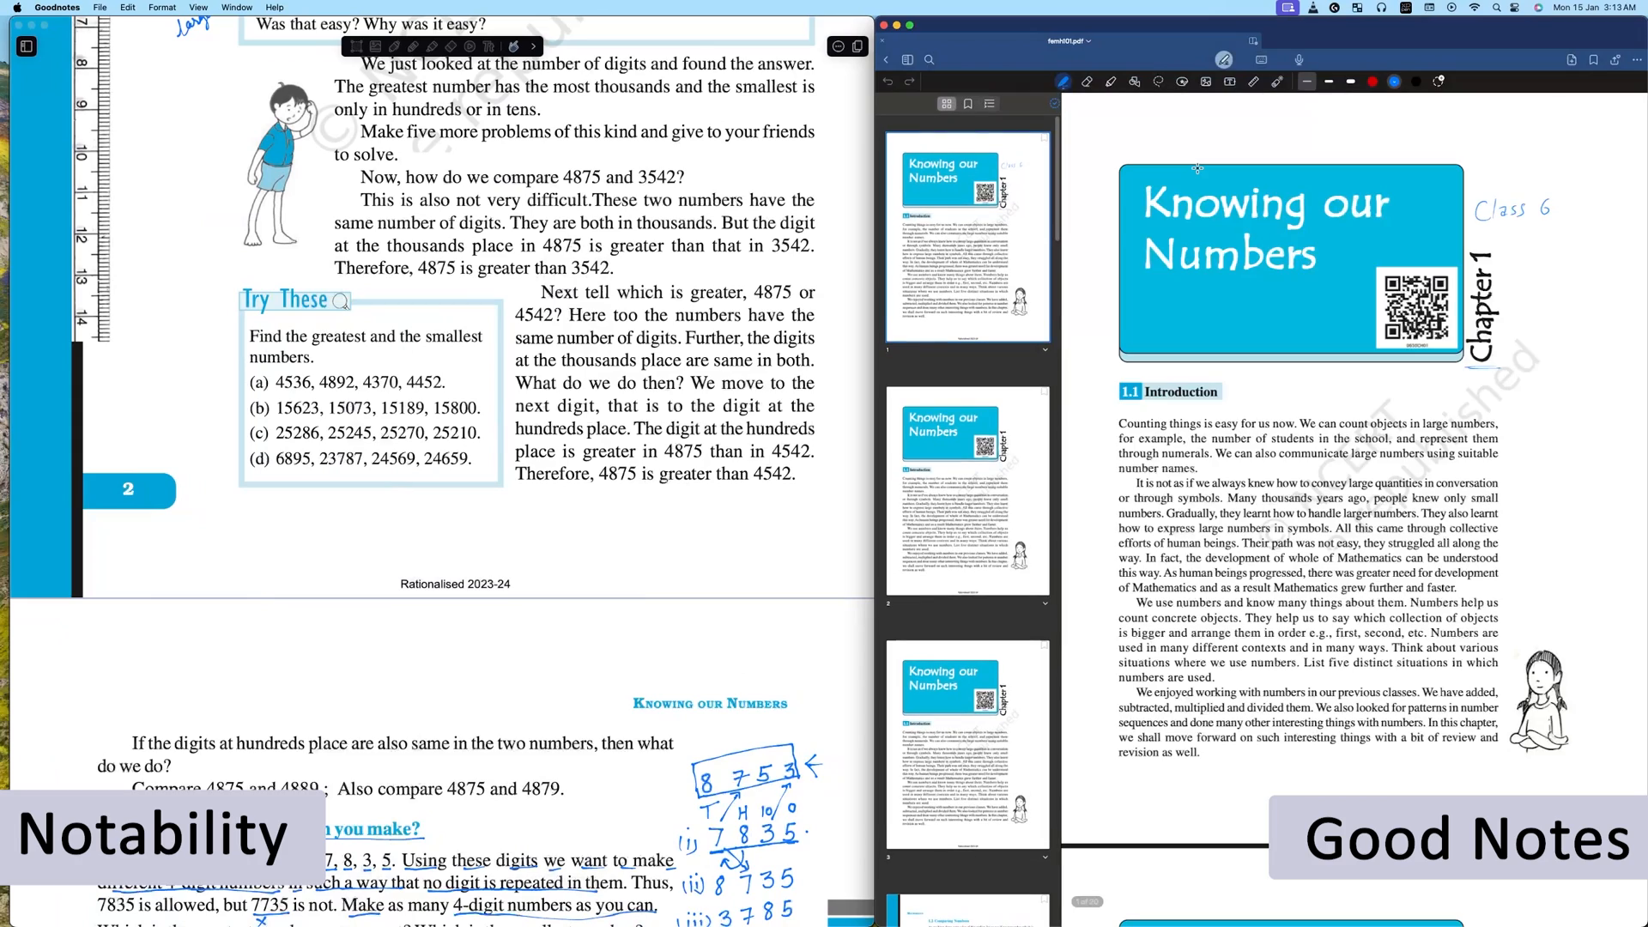
Step: Scroll the Goodnotes Documents library to the Knowing our Numbers PDF
scroll("down", 3)
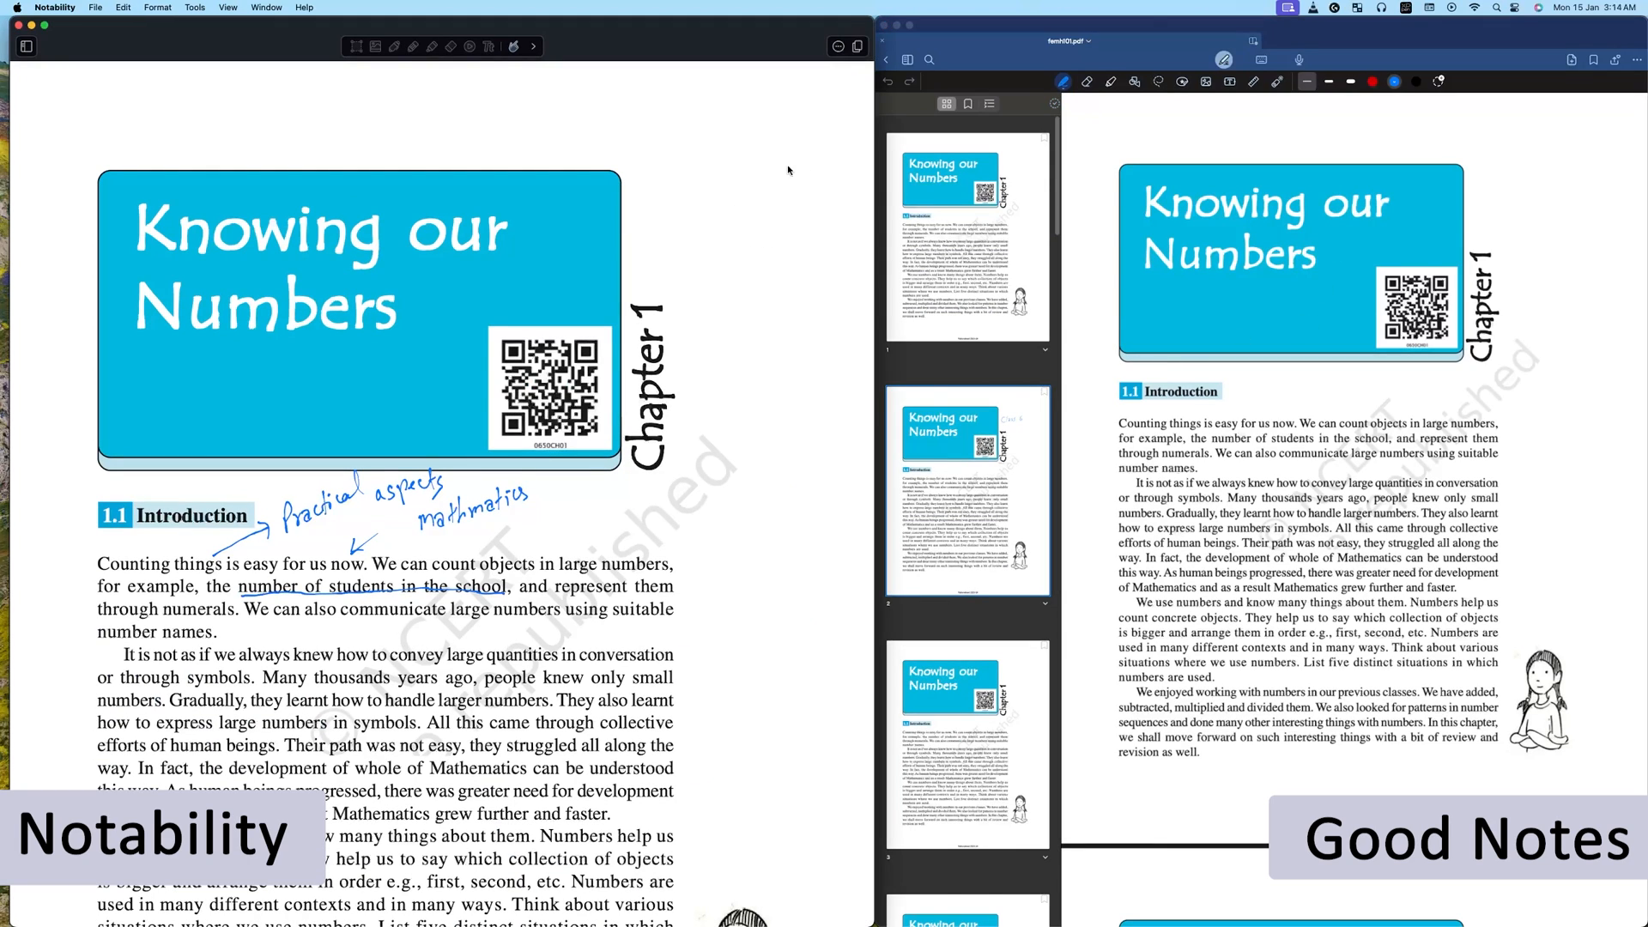
mouse_move(696, 181)
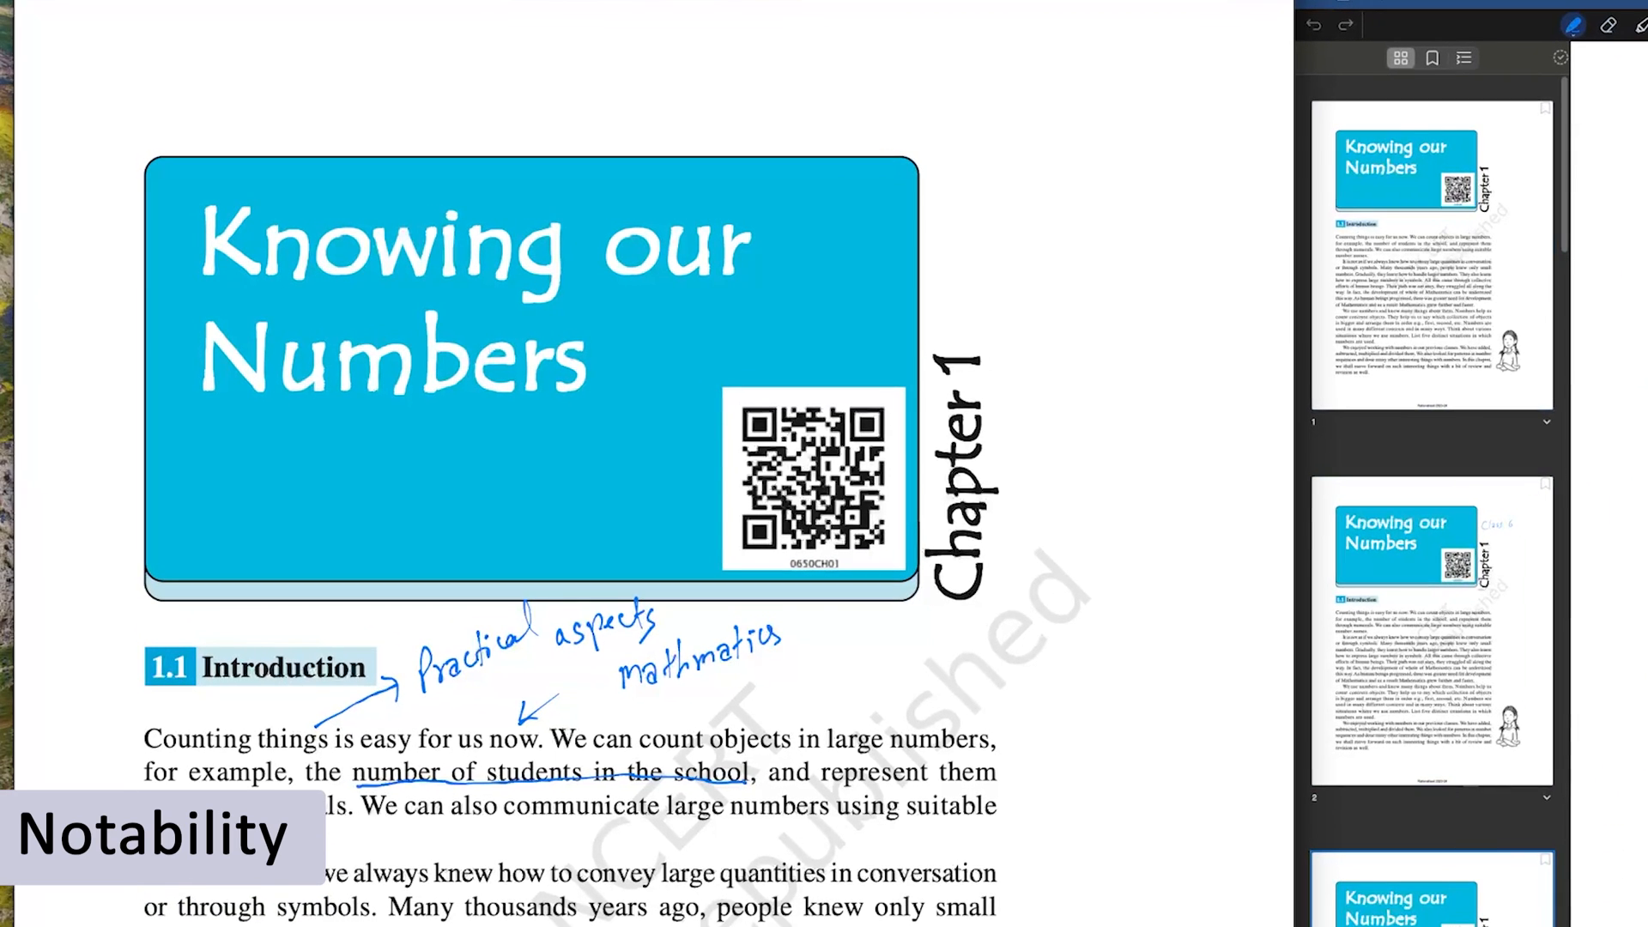
scroll("down", 3)
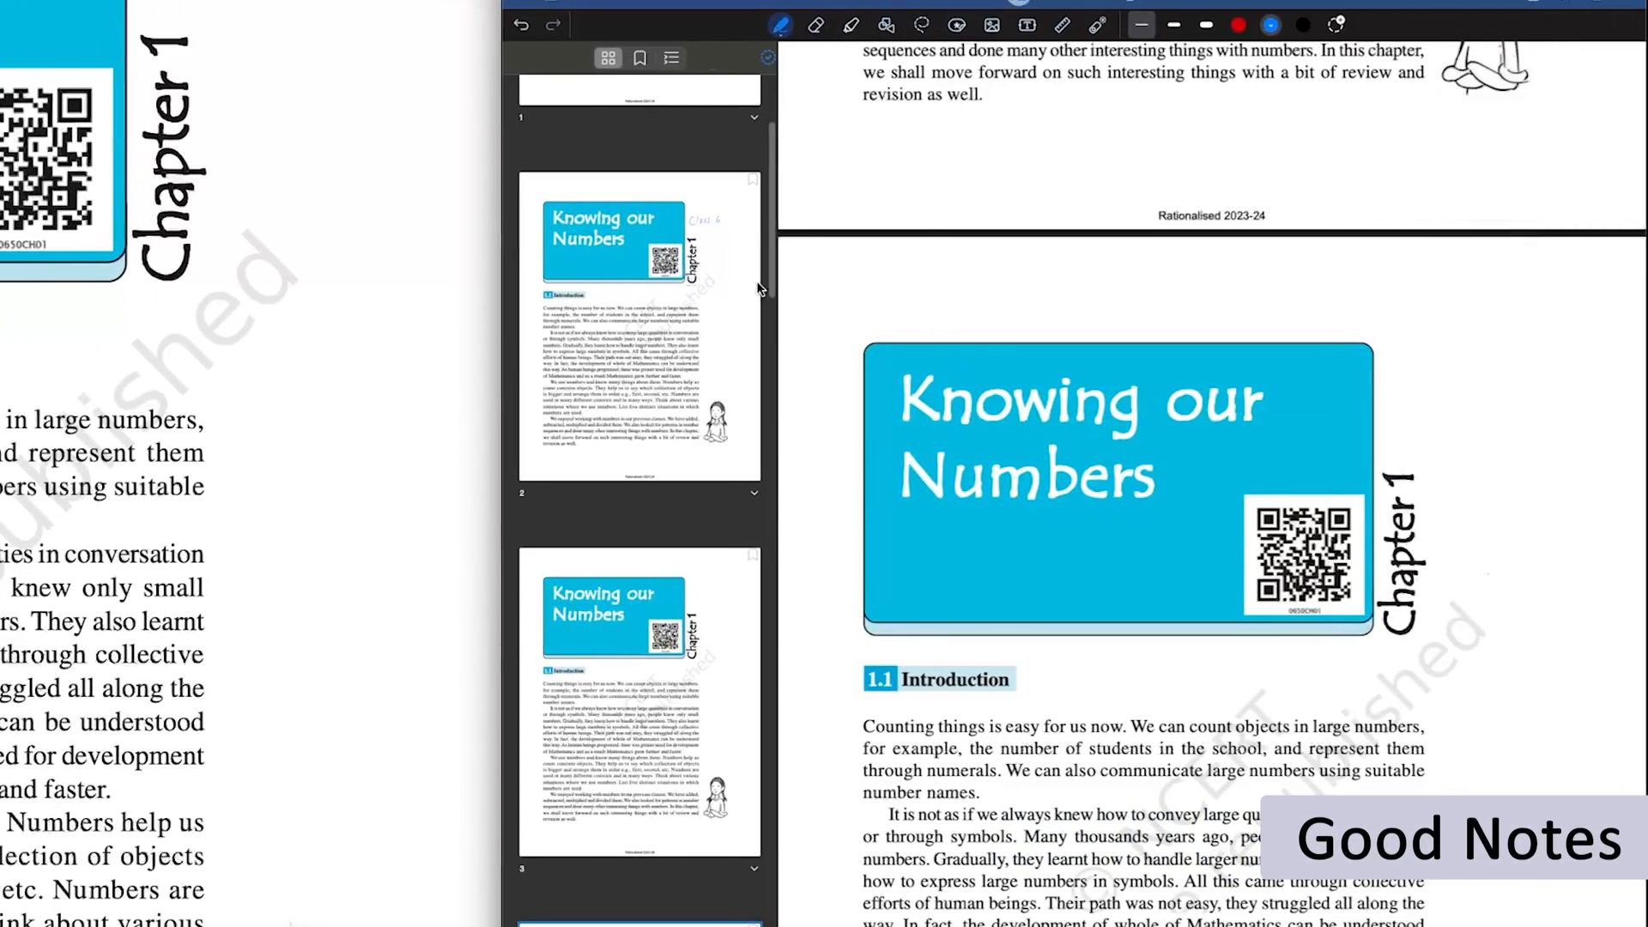
Step: Scroll to page 3 and choose the Lasso, then Pen, from Goodnotes' toolbar
scroll("down", 3)
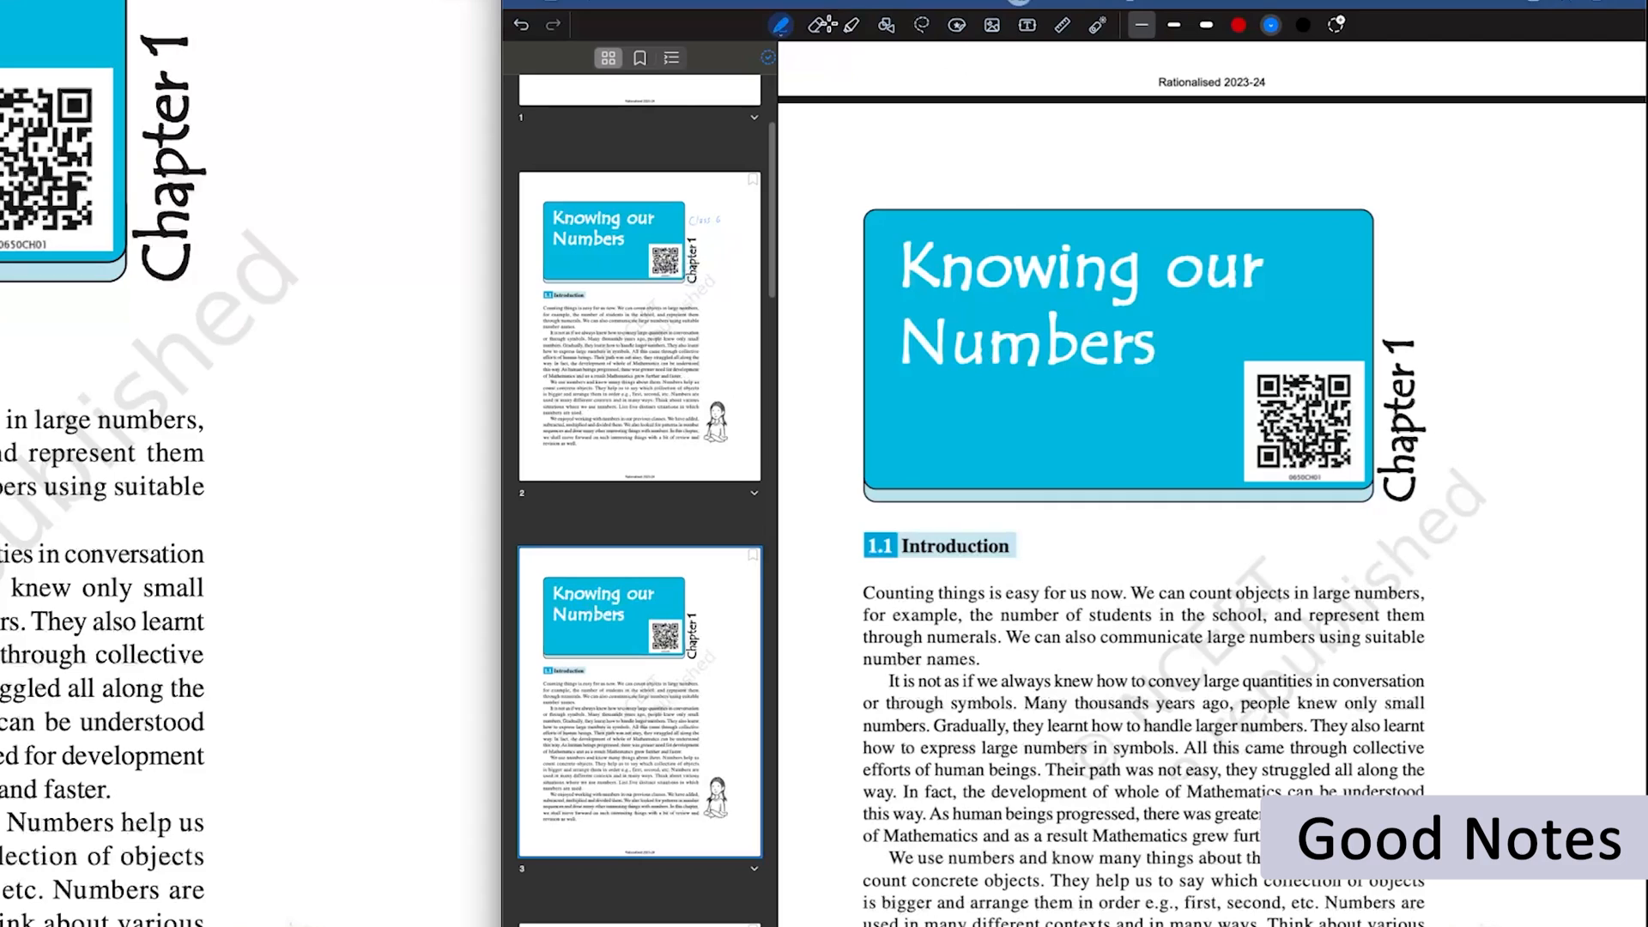
left_click(922, 25)
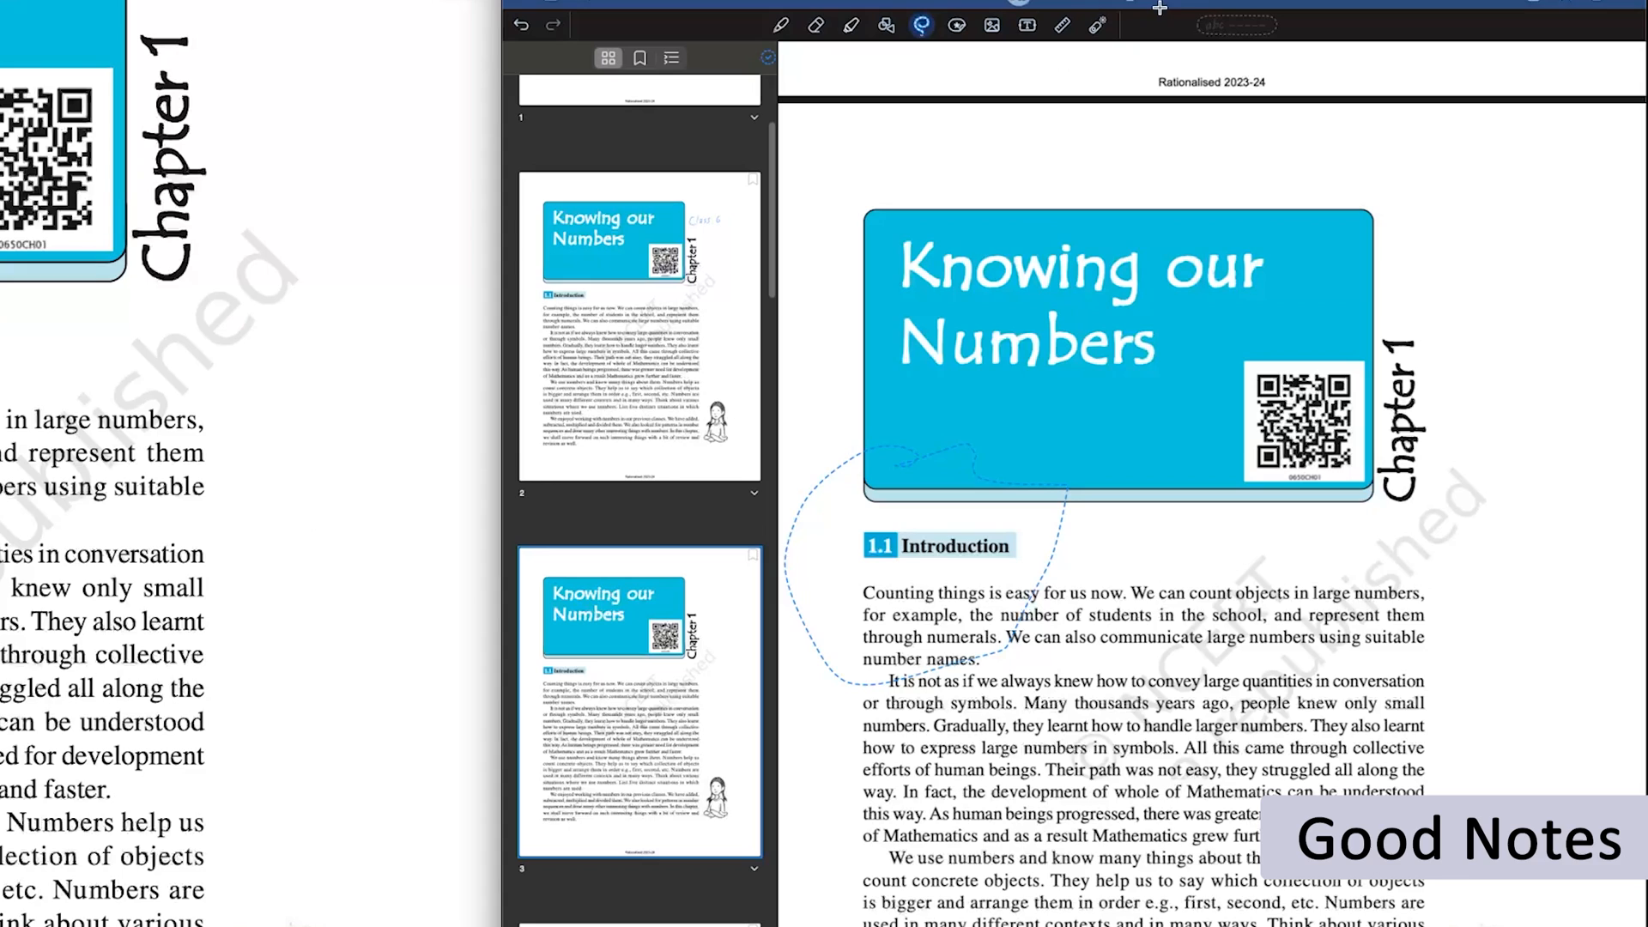
left_click(780, 24)
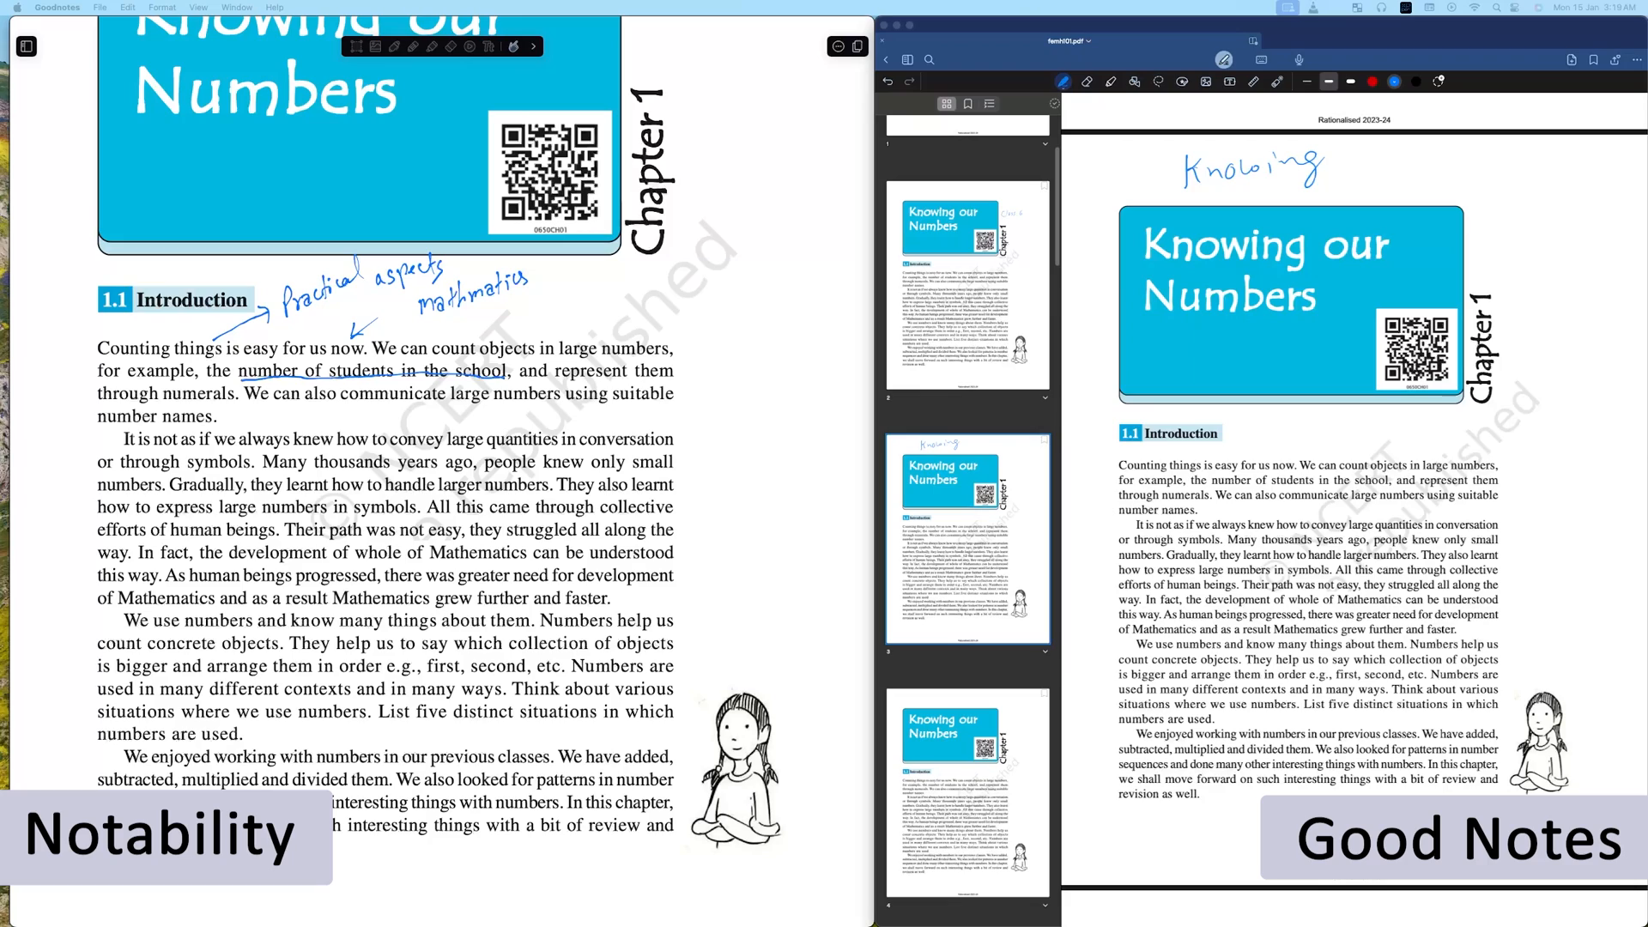
mouse_move(75, 97)
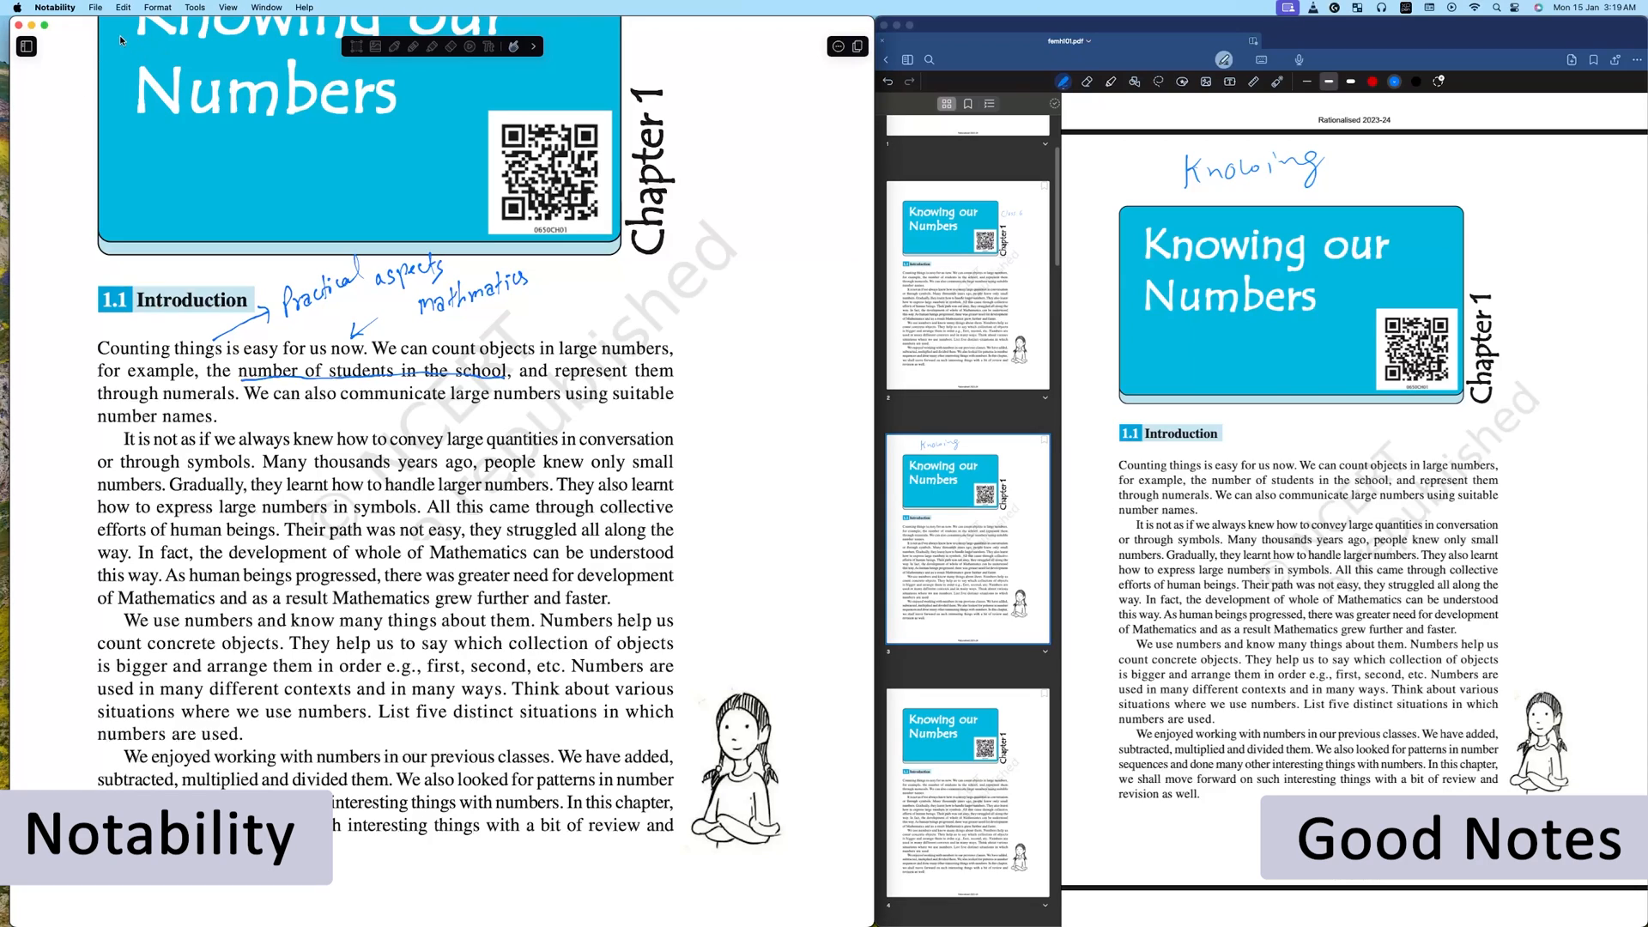
left_click(25, 46)
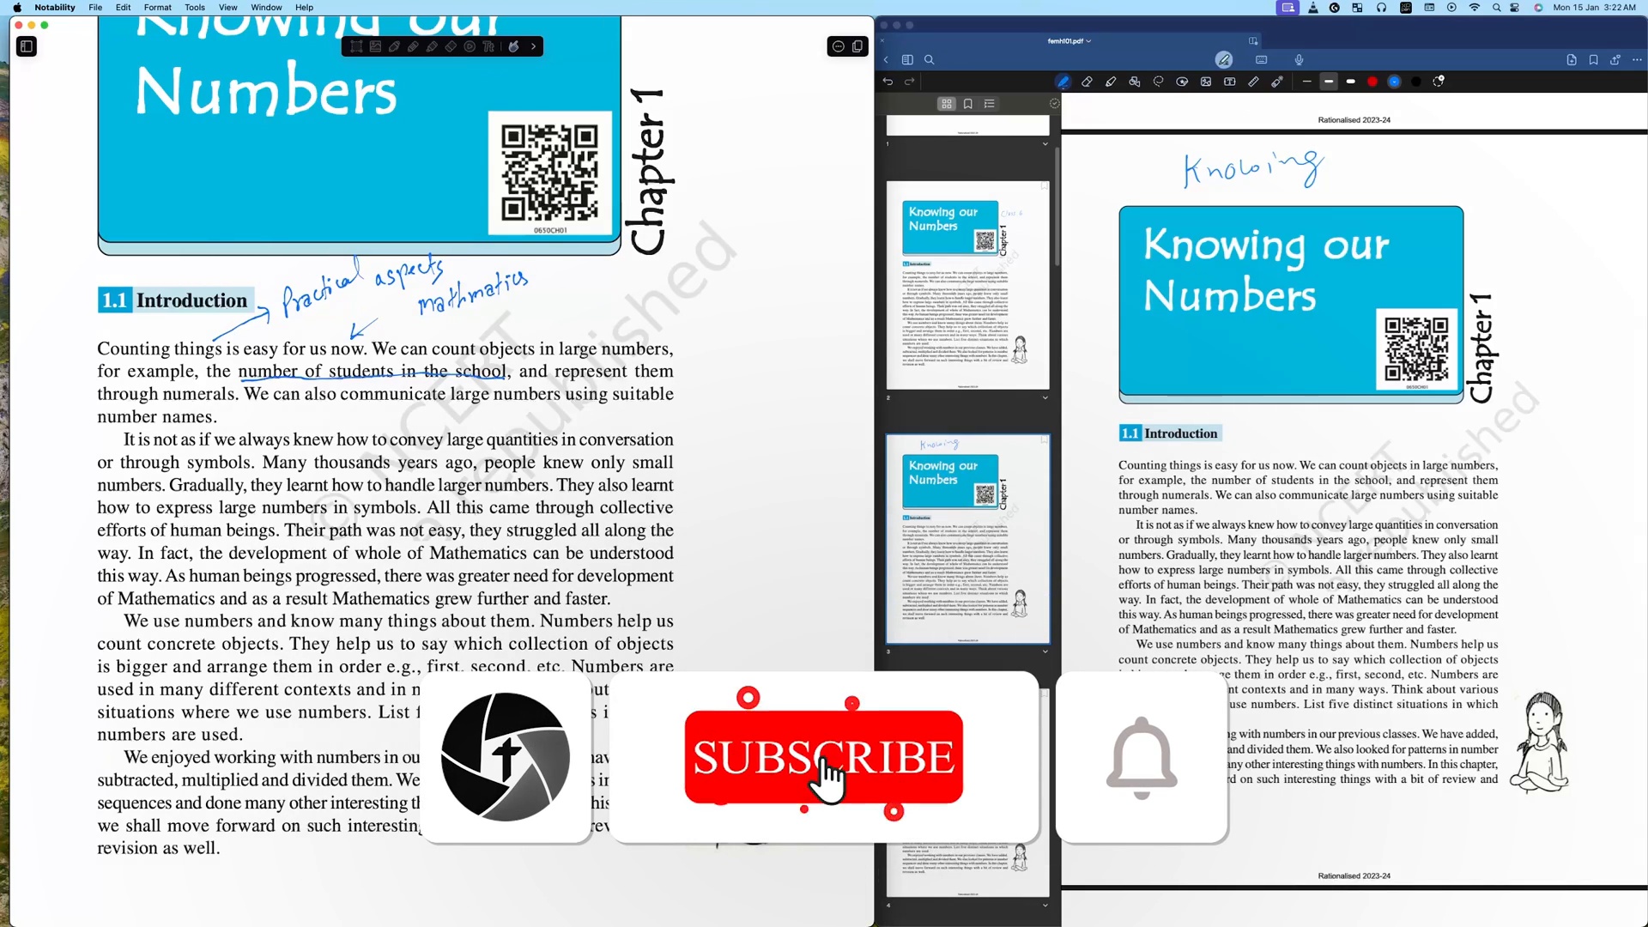
left_click(823, 757)
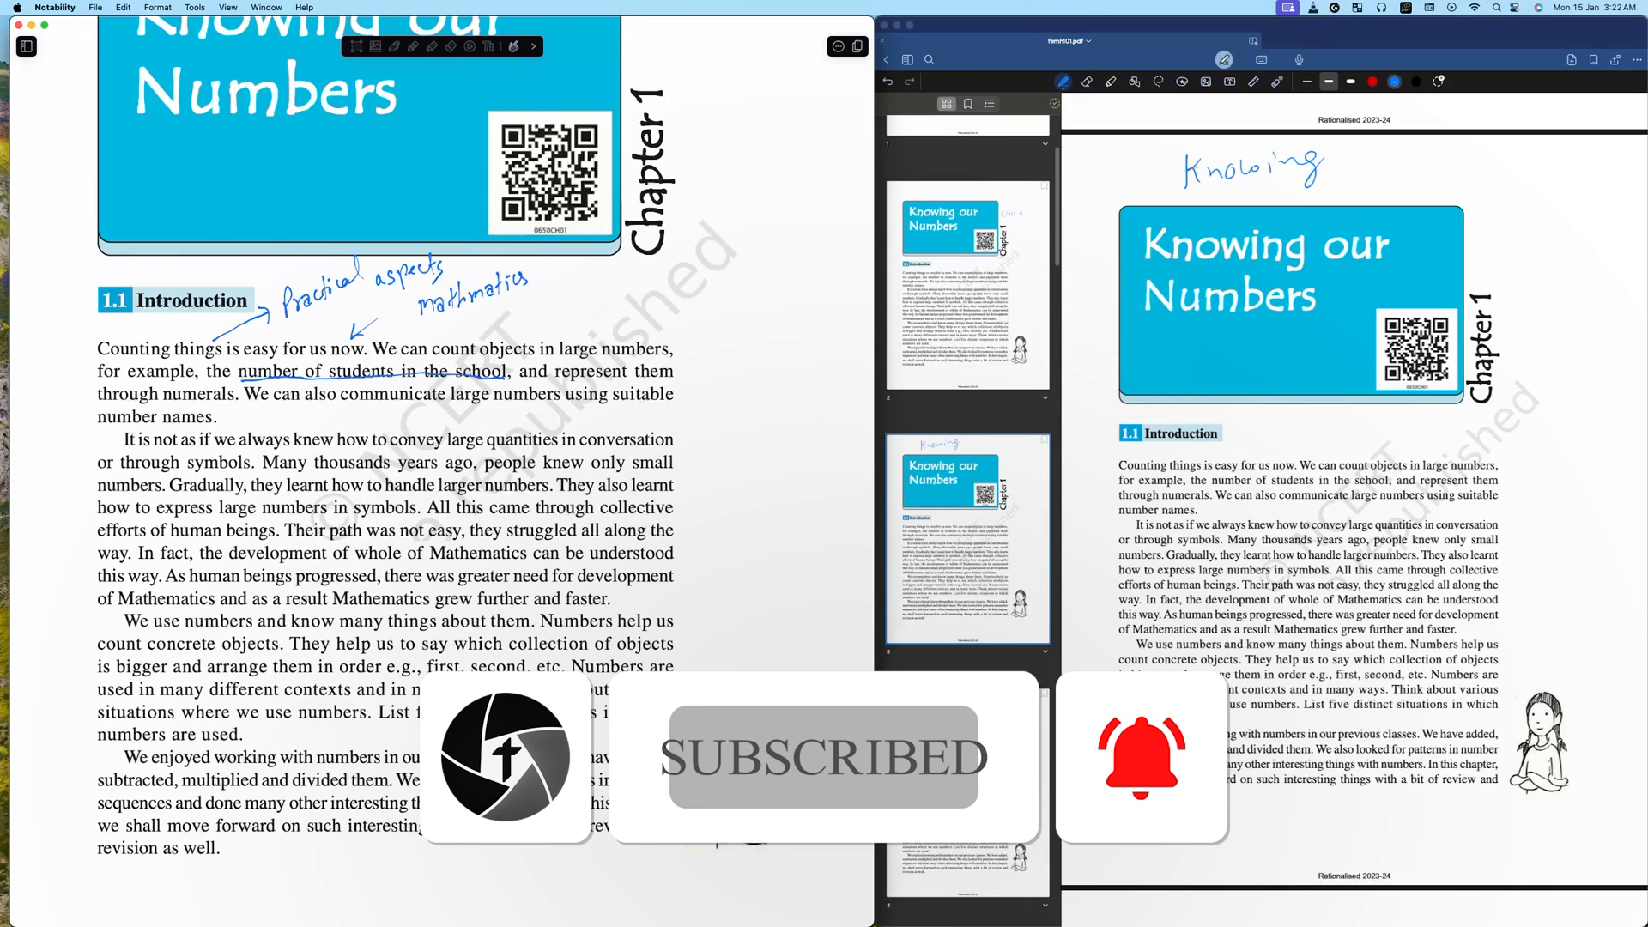